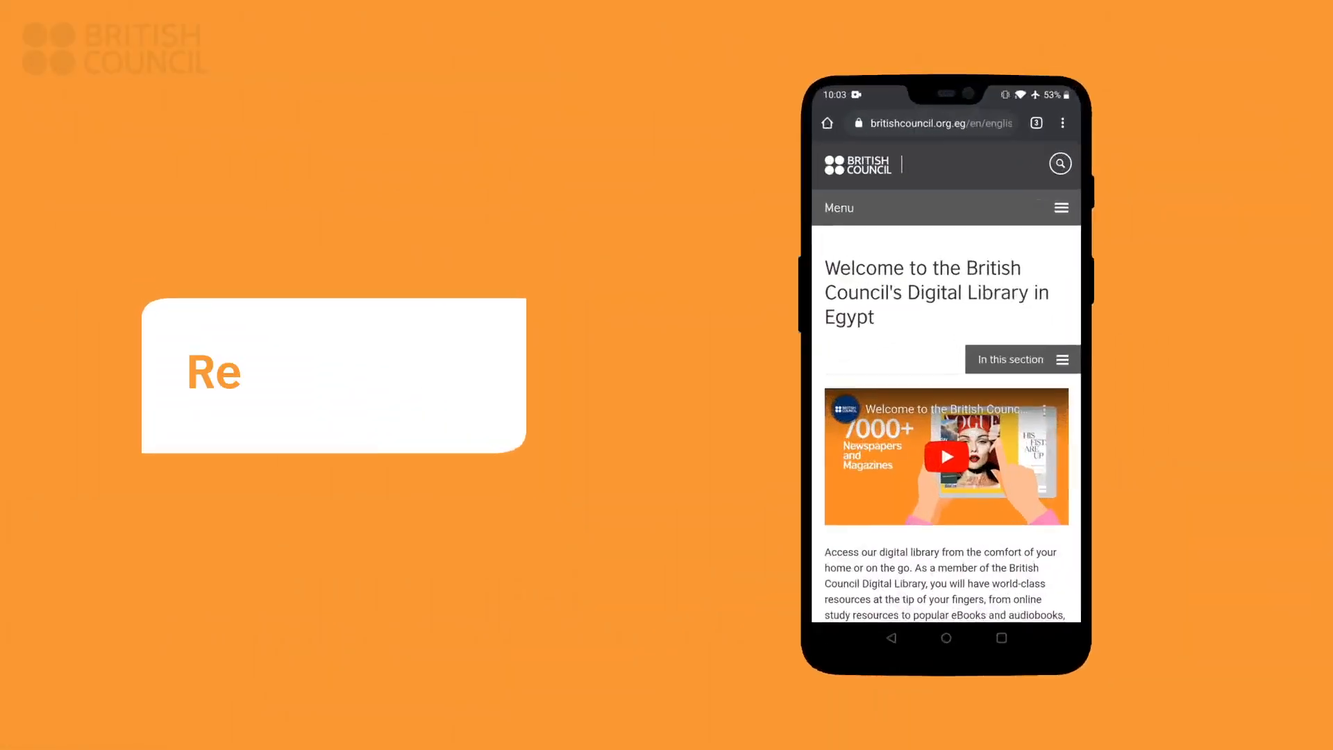
Scroll the British Council Digital Library page and open the Egypt registration form.
{"action": "scroll", "scroll_direction": "down", "scroll_amount": 3}
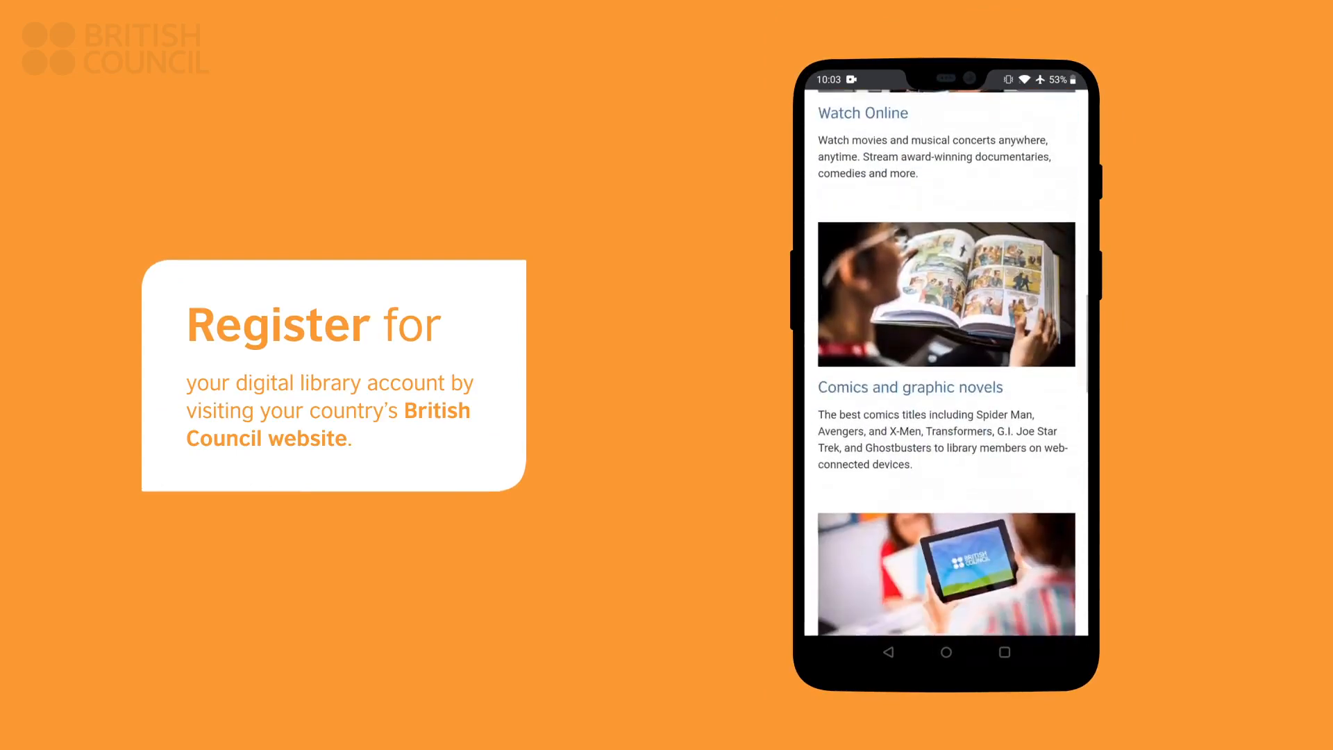
{"action": "scroll", "scroll_direction": "down", "scroll_amount": 3}
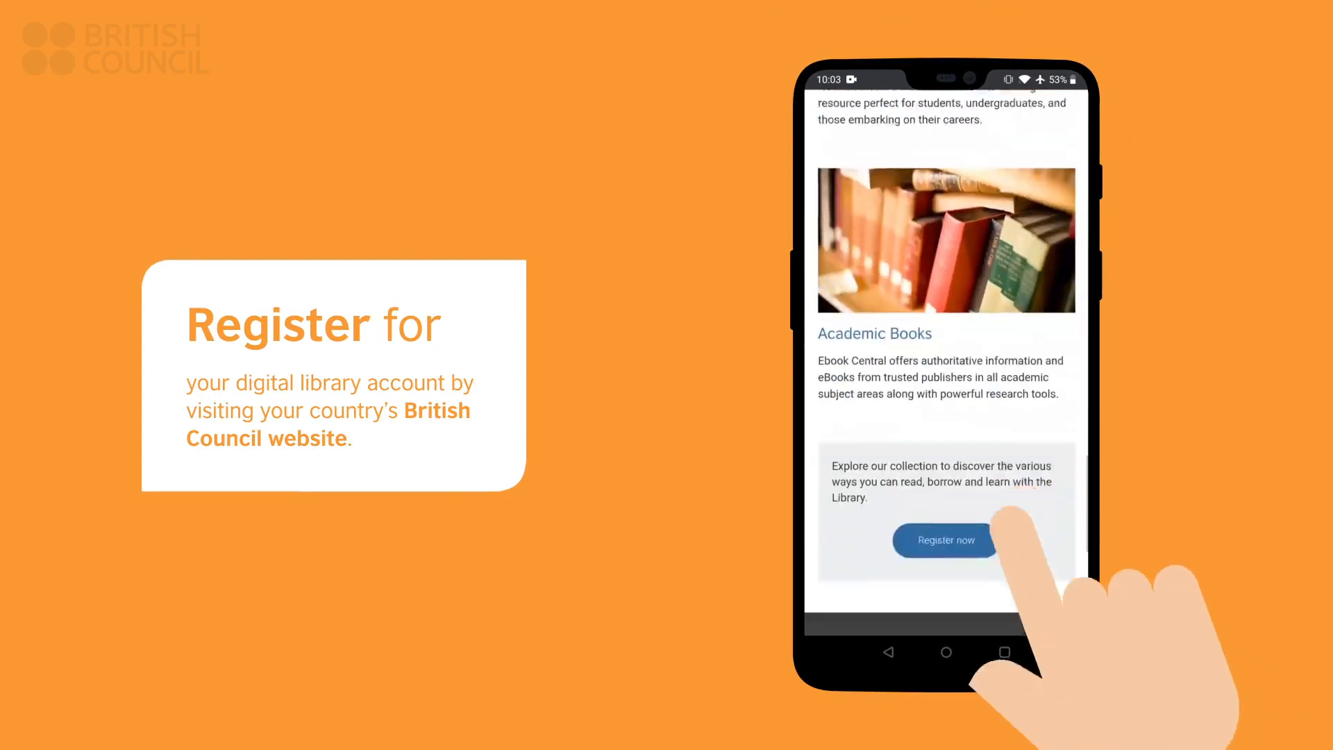
{"action": "left_click", "coordinate": [944, 540]}
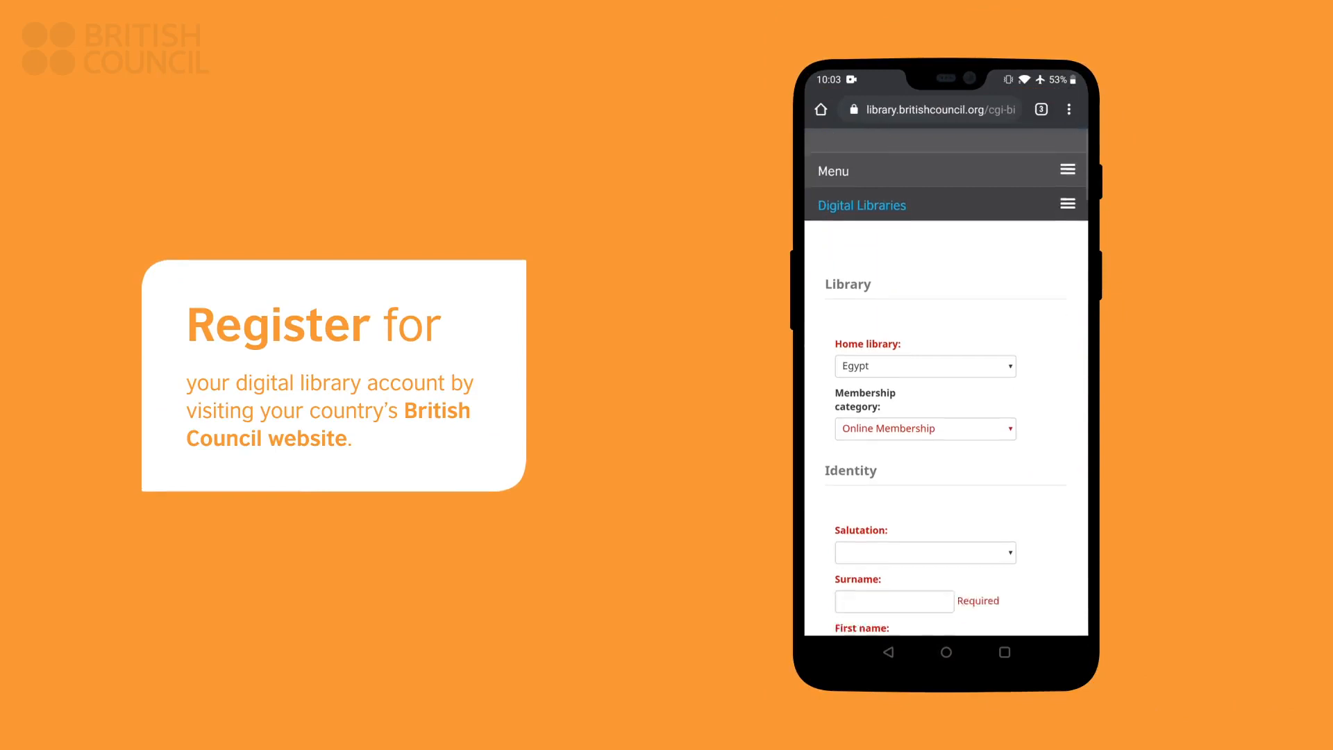
Fill in membership, city and contact details with EMAIL preference, then review the terms.
{"action": "left_click", "coordinate": [924, 552]}
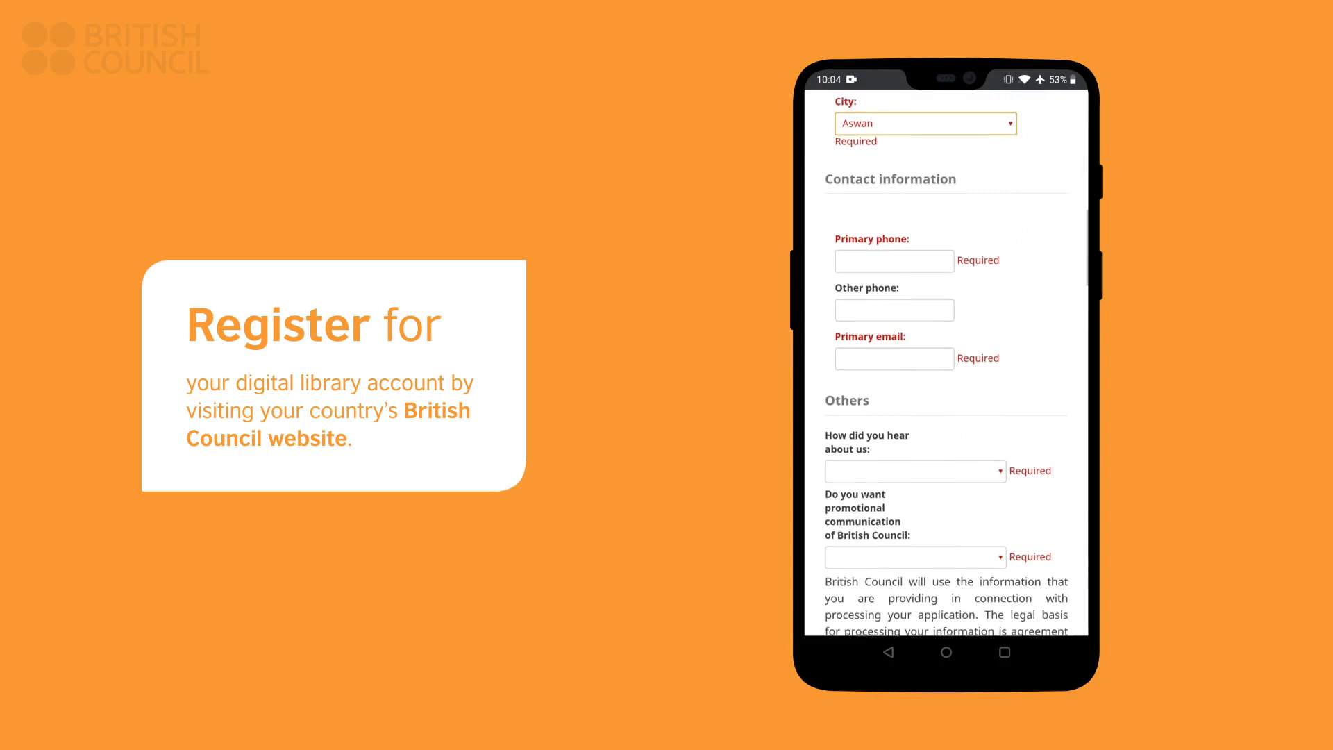
{"action": "left_click", "coordinate": [893, 358]}
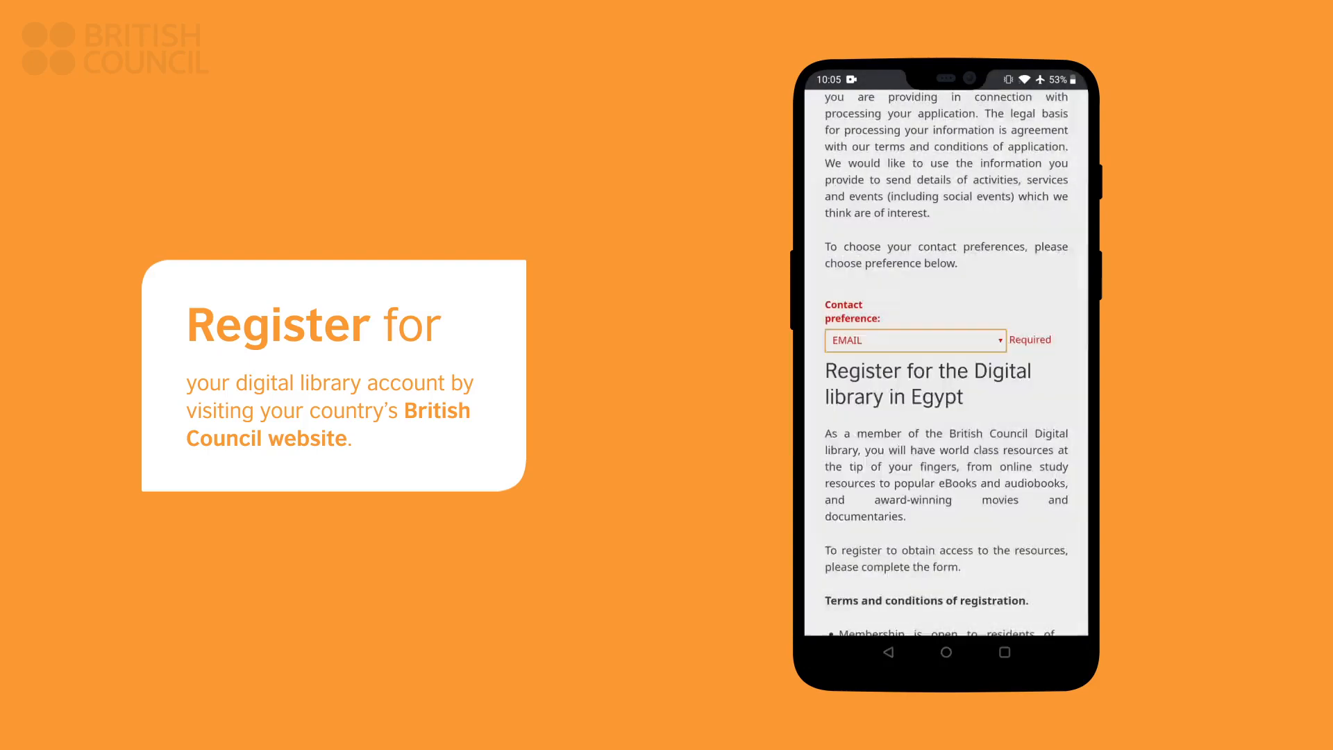
{"action": "scroll", "scroll_direction": "down", "scroll_amount": 3}
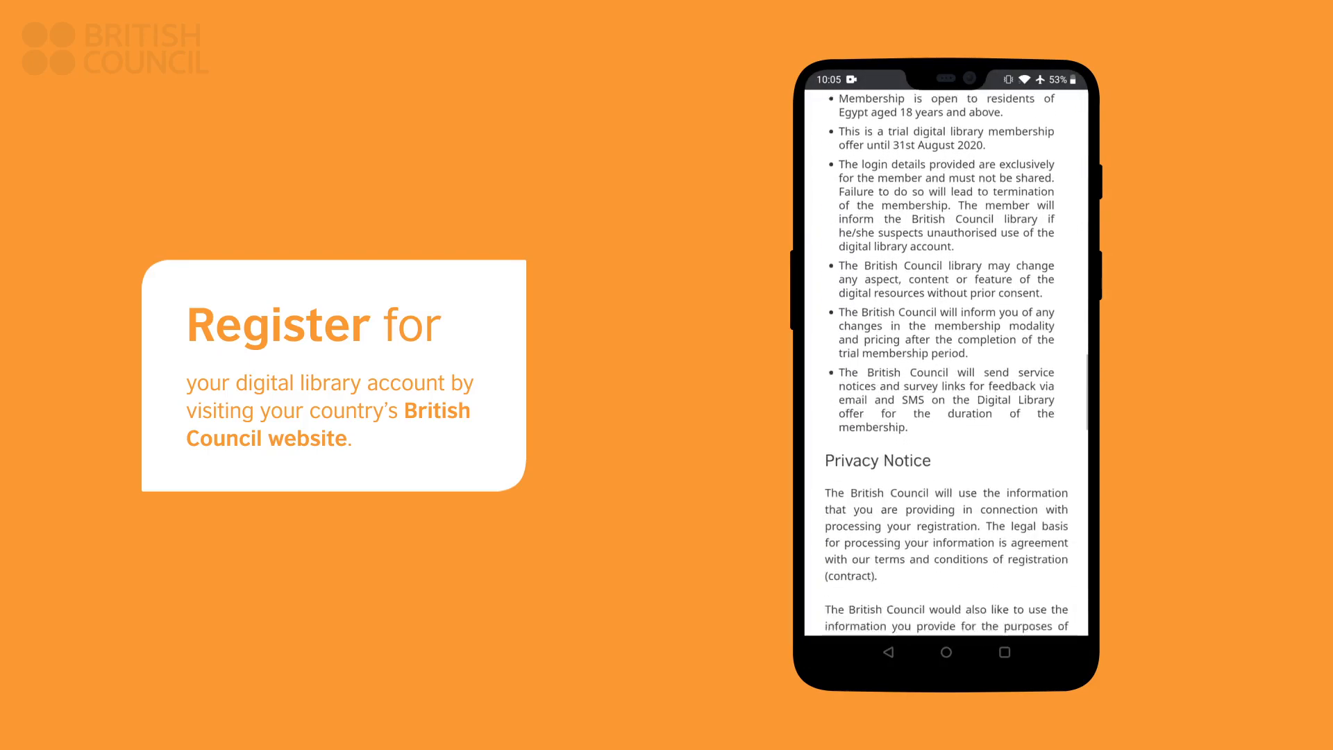
{"action": "scroll", "scroll_direction": "down", "scroll_amount": 3}
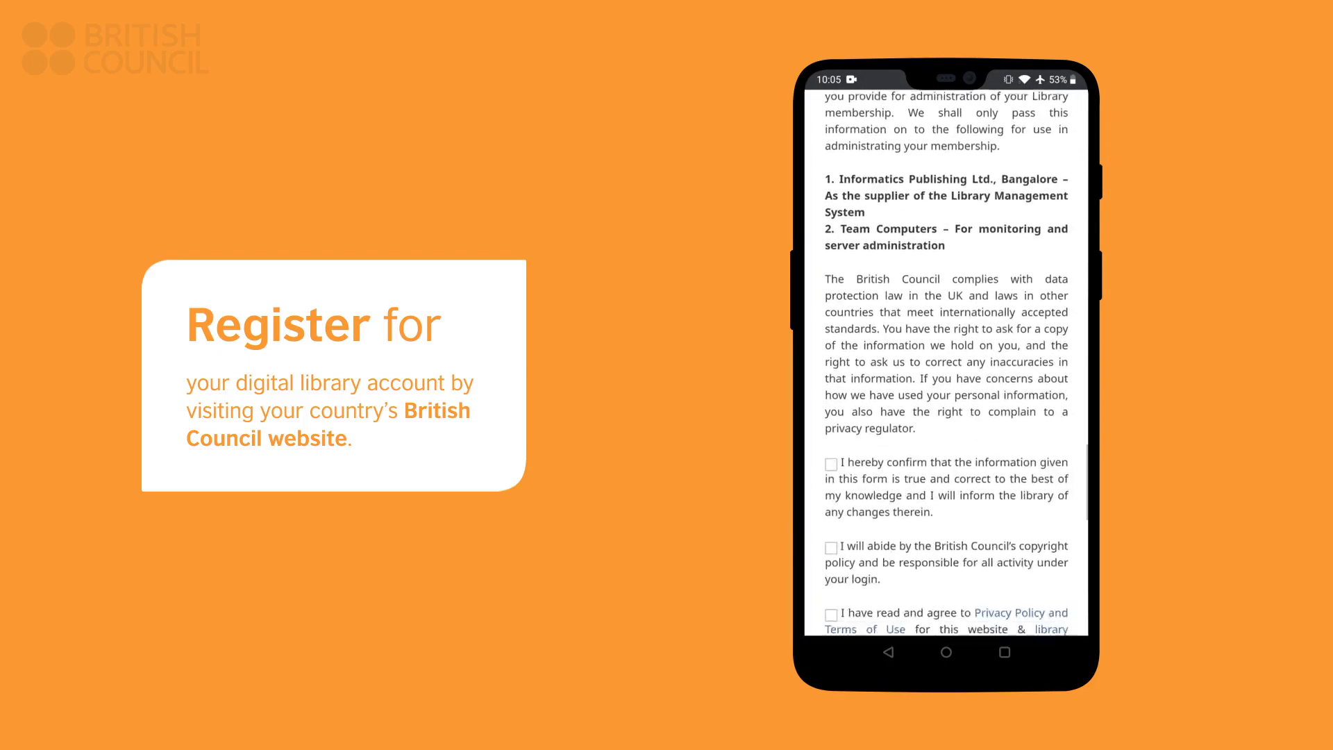
{"action": "scroll", "scroll_direction": "down", "scroll_amount": 3}
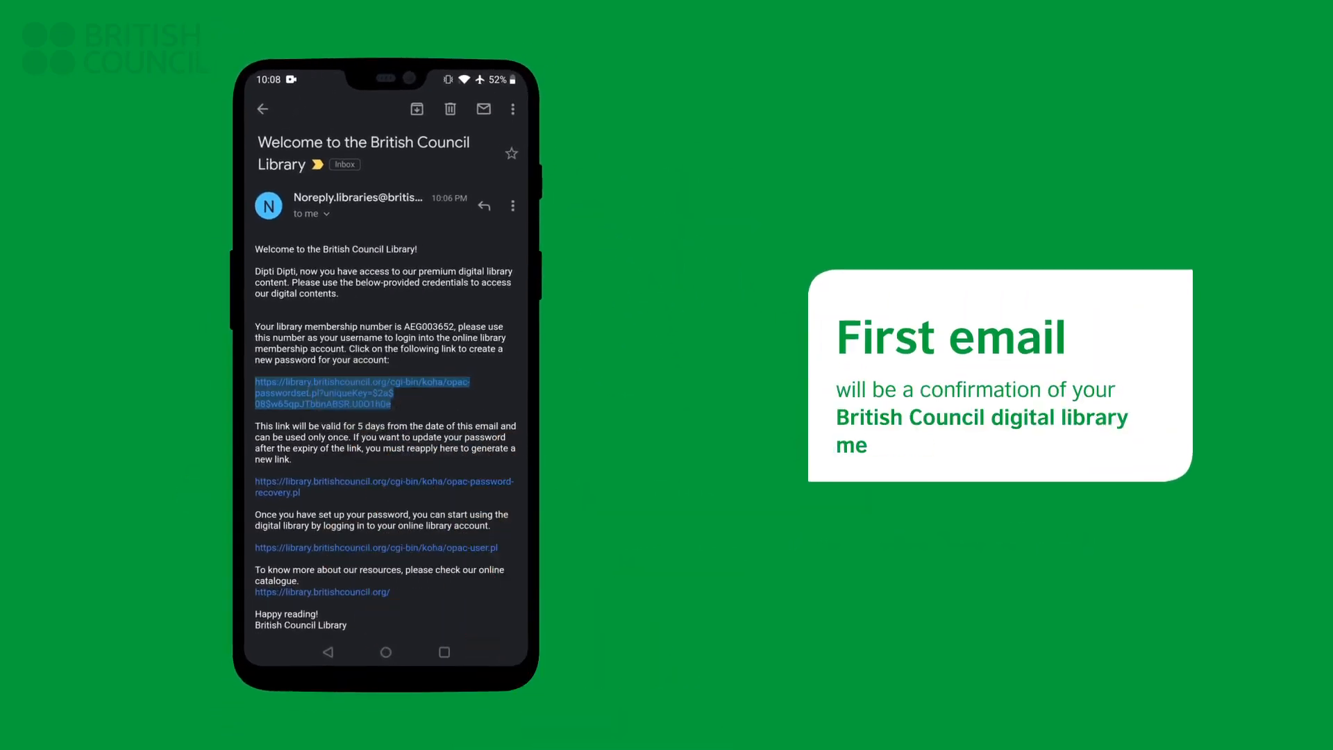
Create and submit a new library web login password from the welcome email's link.
{"action": "left_click", "coordinate": [361, 392]}
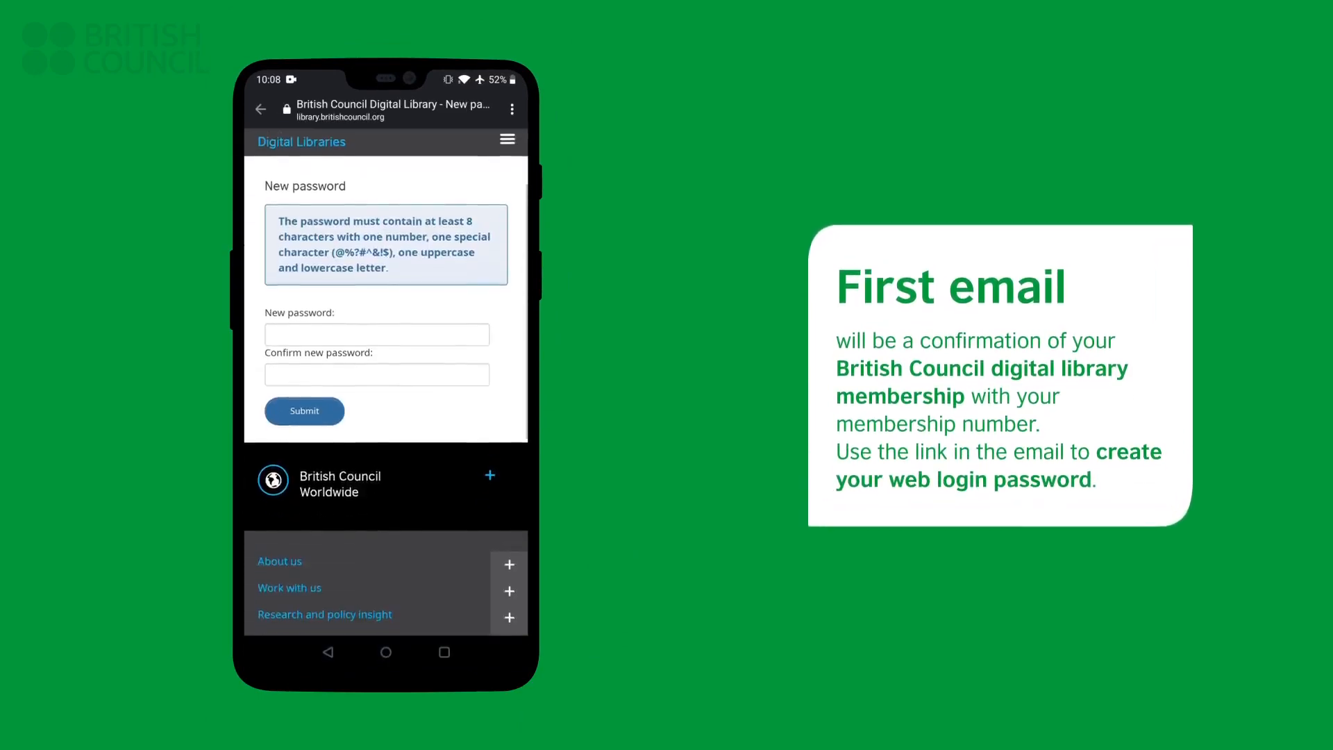
{"action": "left_click", "coordinate": [304, 397]}
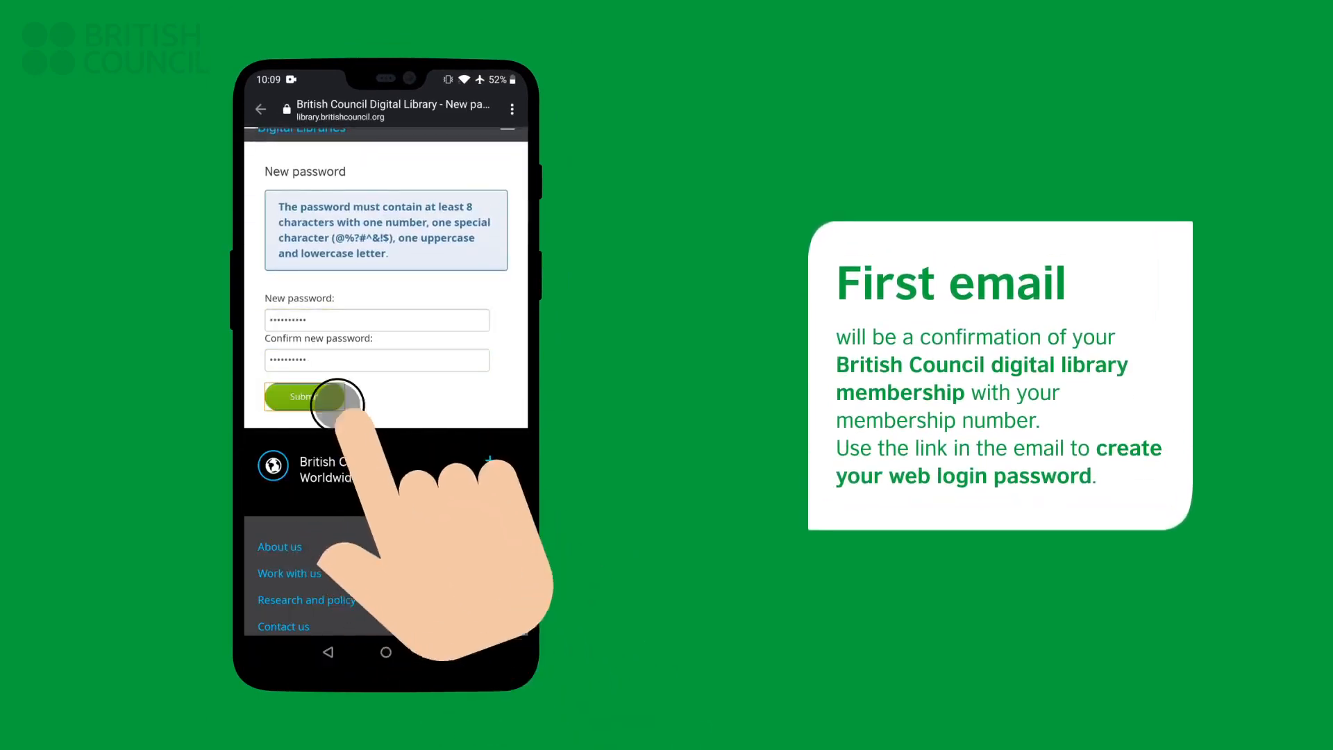
{"action": "left_click", "coordinate": [300, 397]}
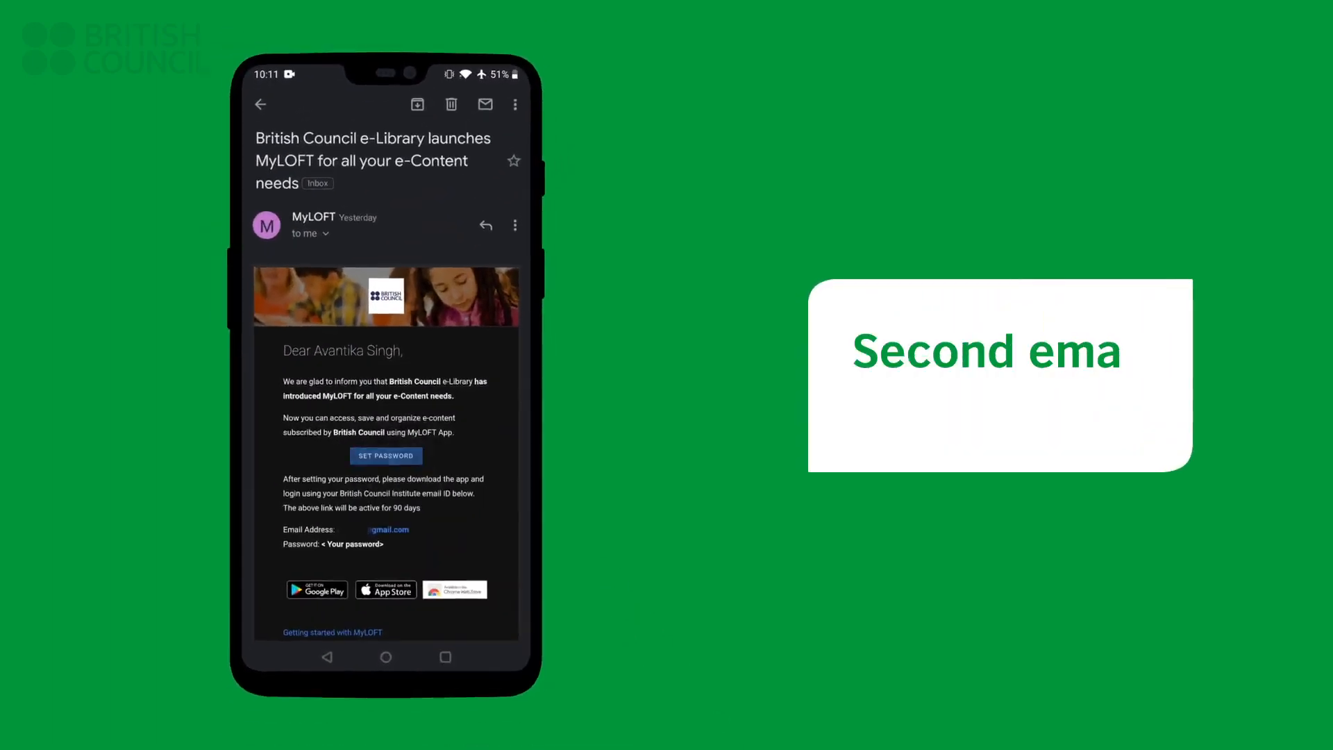
Set a MyLOFT password meeting all five requirements via SET PASSWORD and confirm it.
{"action": "left_click", "coordinate": [385, 455]}
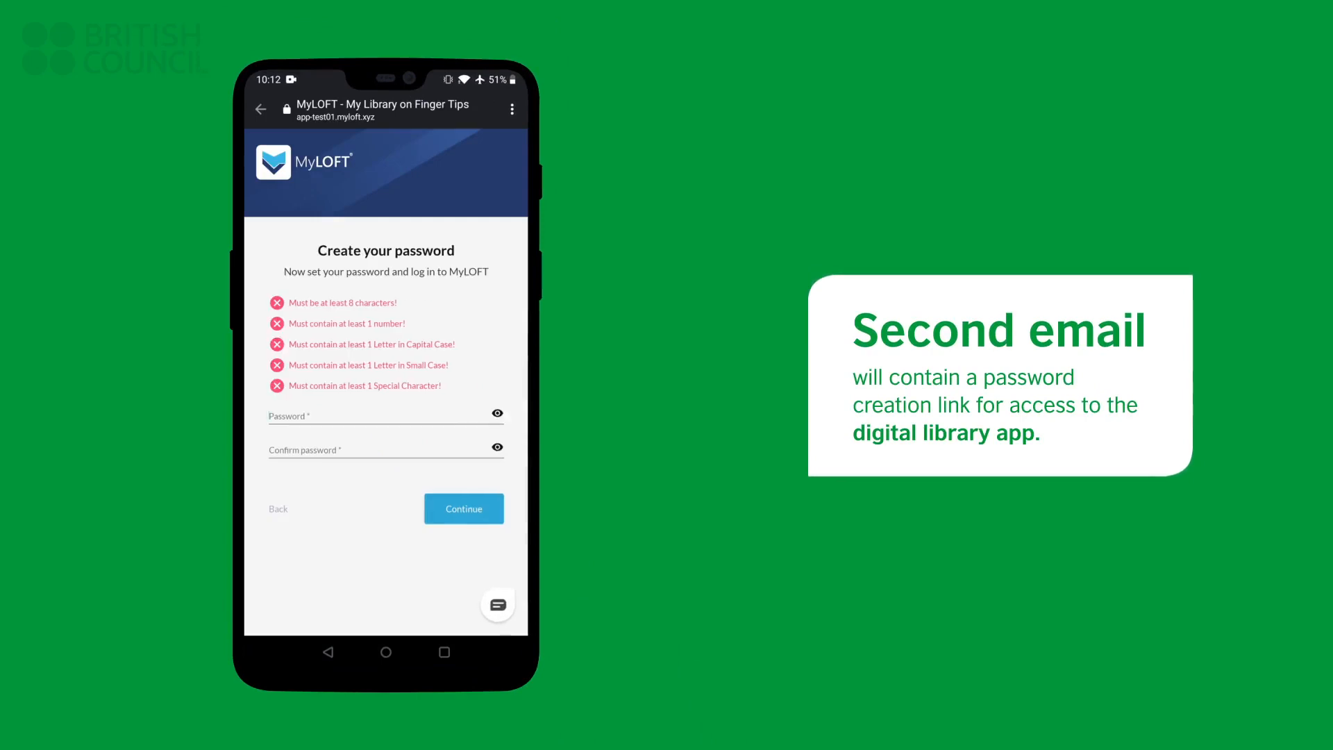
{"action": "left_click", "coordinate": [382, 416]}
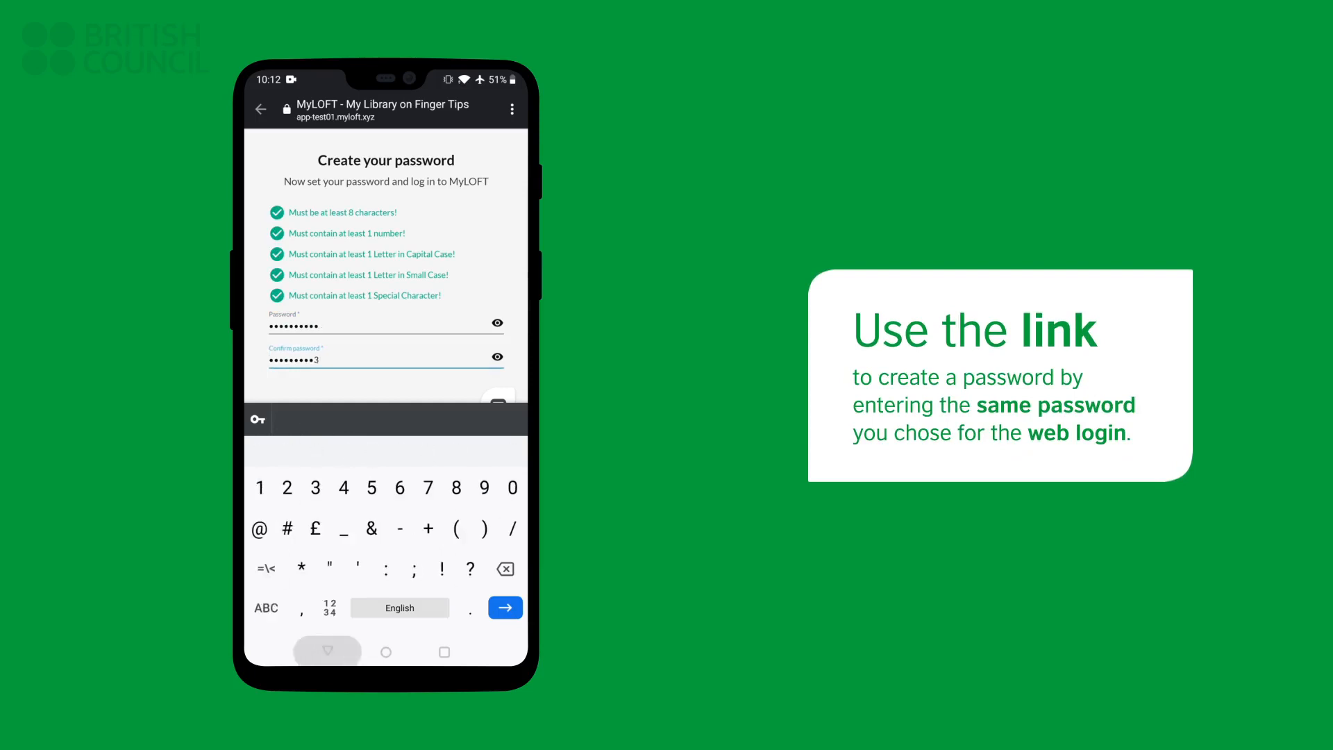
{"action": "left_click", "coordinate": [504, 607]}
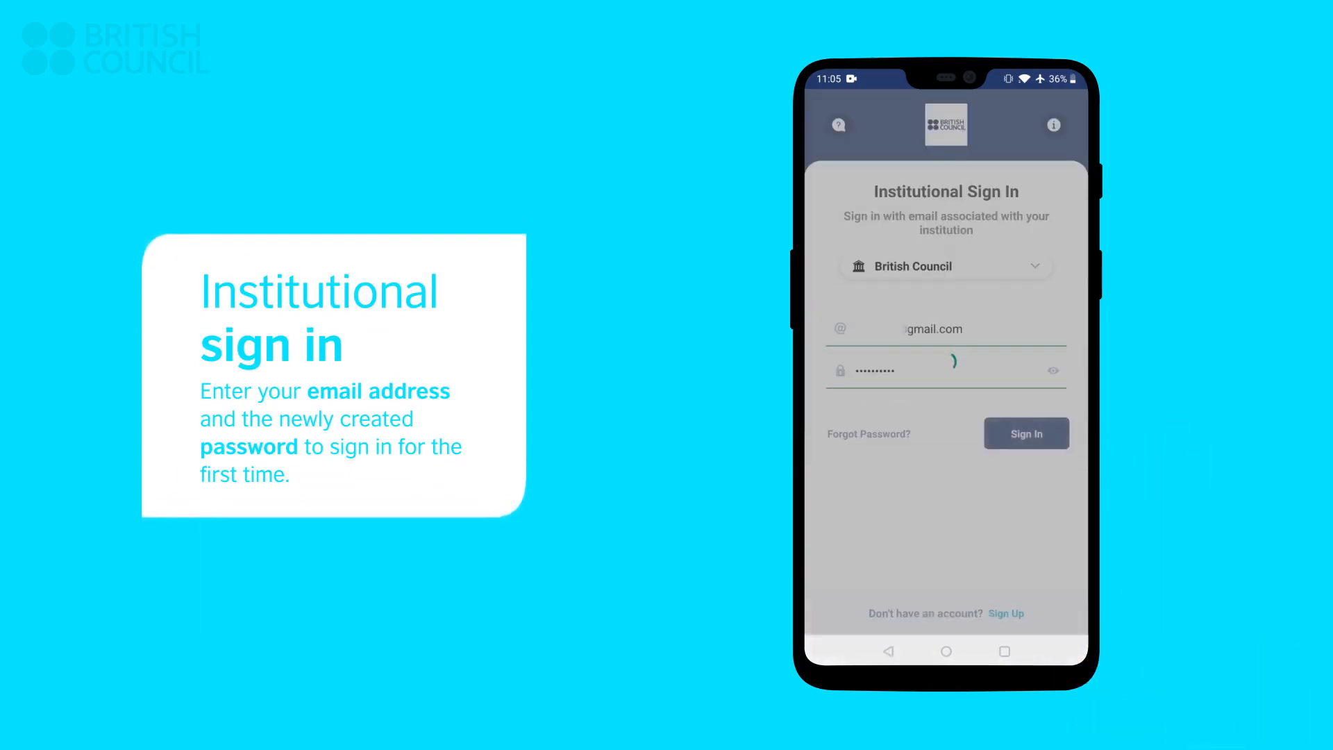
Sign in with the new credentials, step through the home-screen guide and close it.
{"action": "left_click", "coordinate": [1026, 433]}
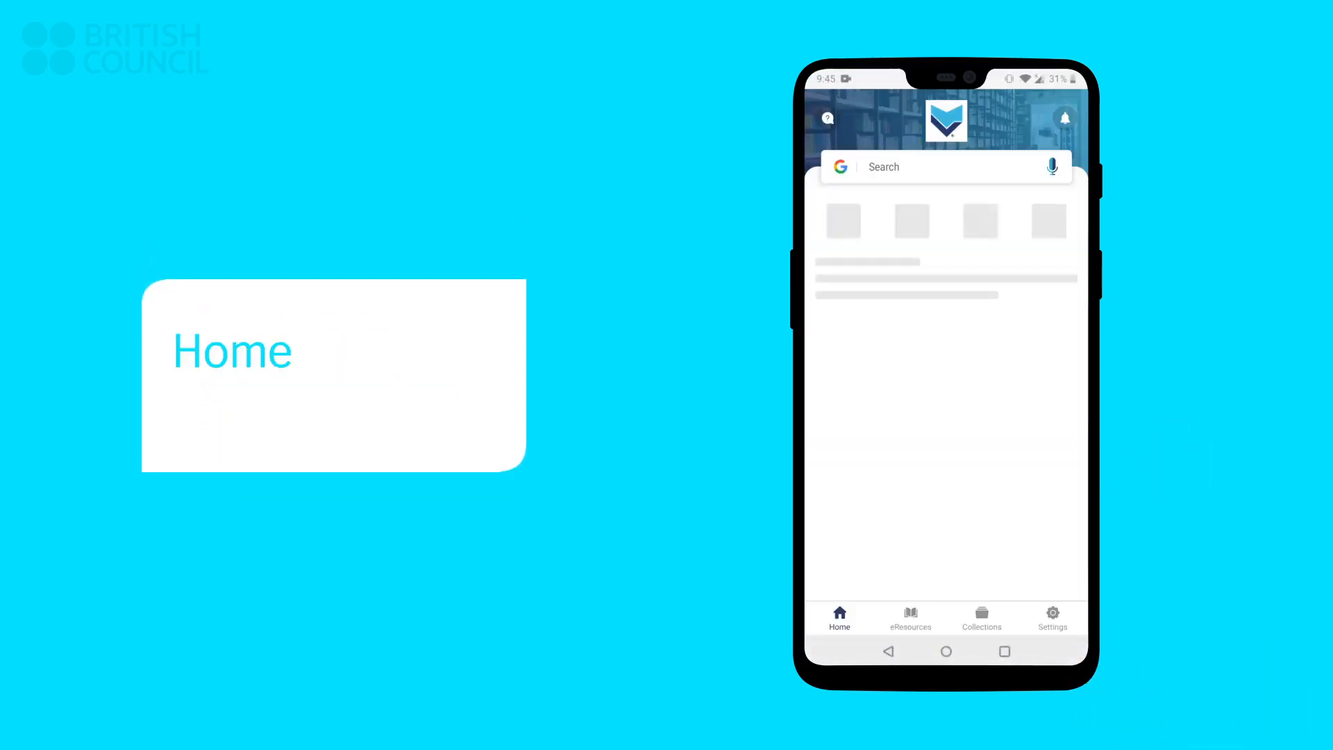
{"action": "left_click", "coordinate": [826, 118]}
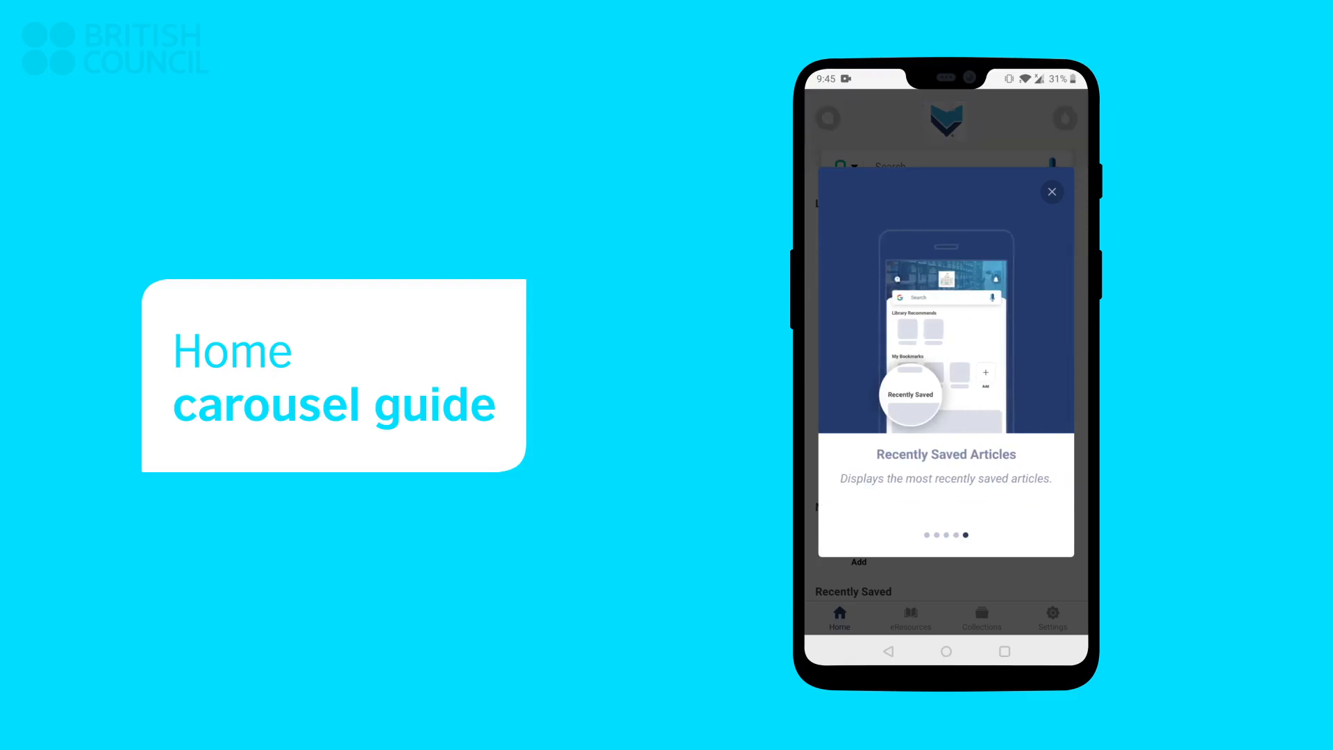
{"action": "left_click", "coordinate": [1051, 190]}
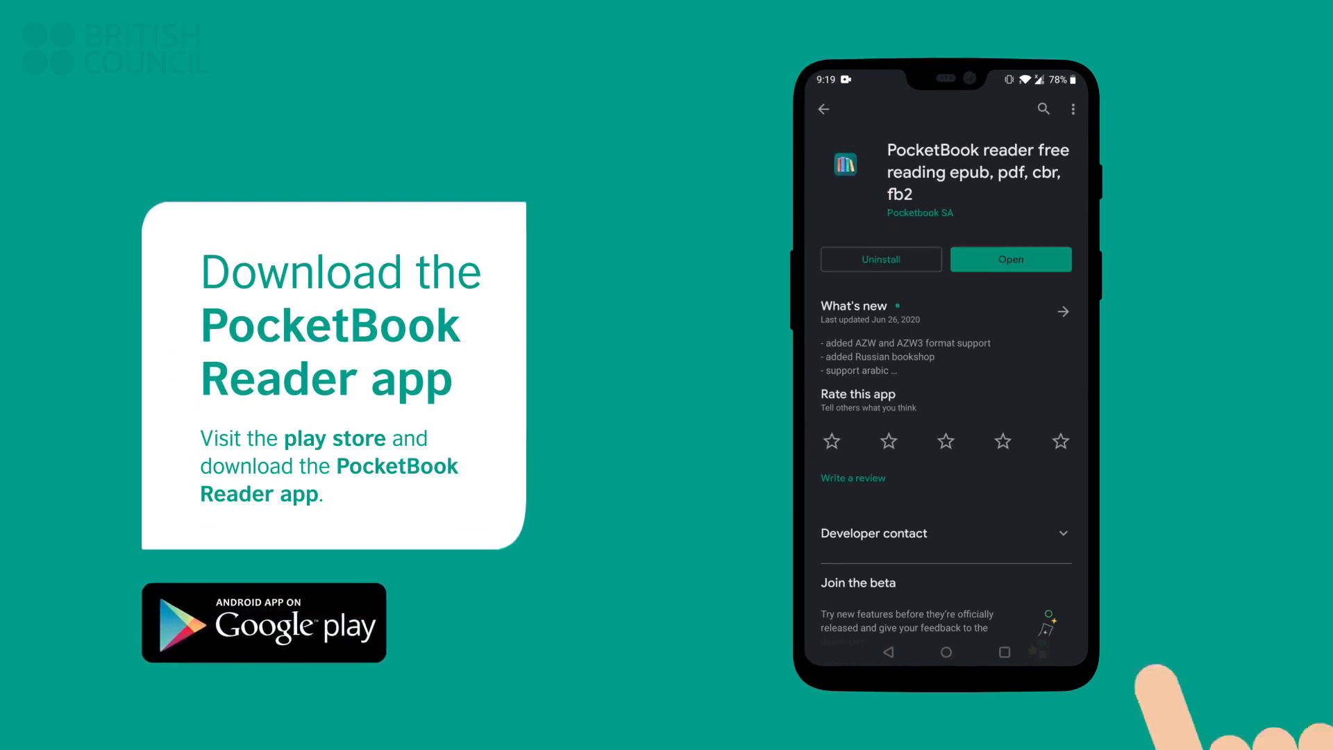
Launch PocketBook Reader, allow file access and accept the privacy policy and terms.
{"action": "left_click", "coordinate": [1010, 259]}
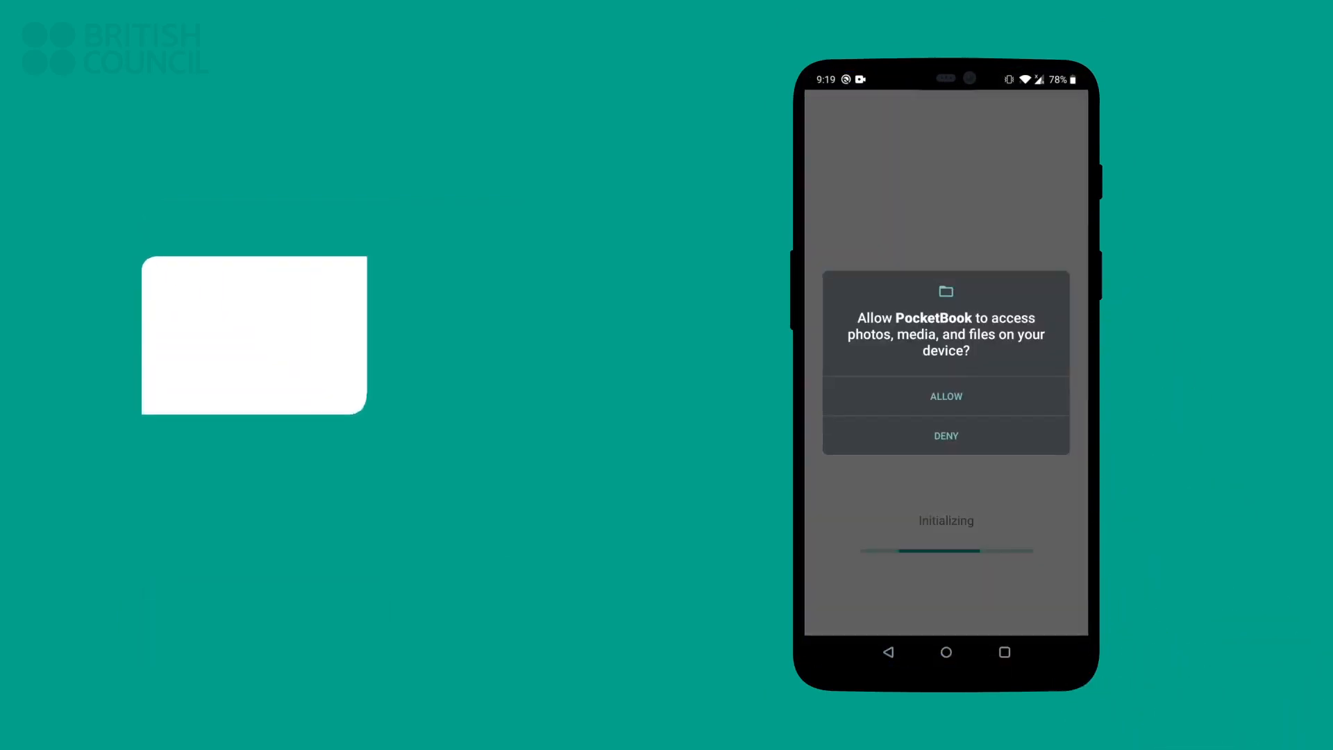
{"action": "left_click", "coordinate": [944, 395]}
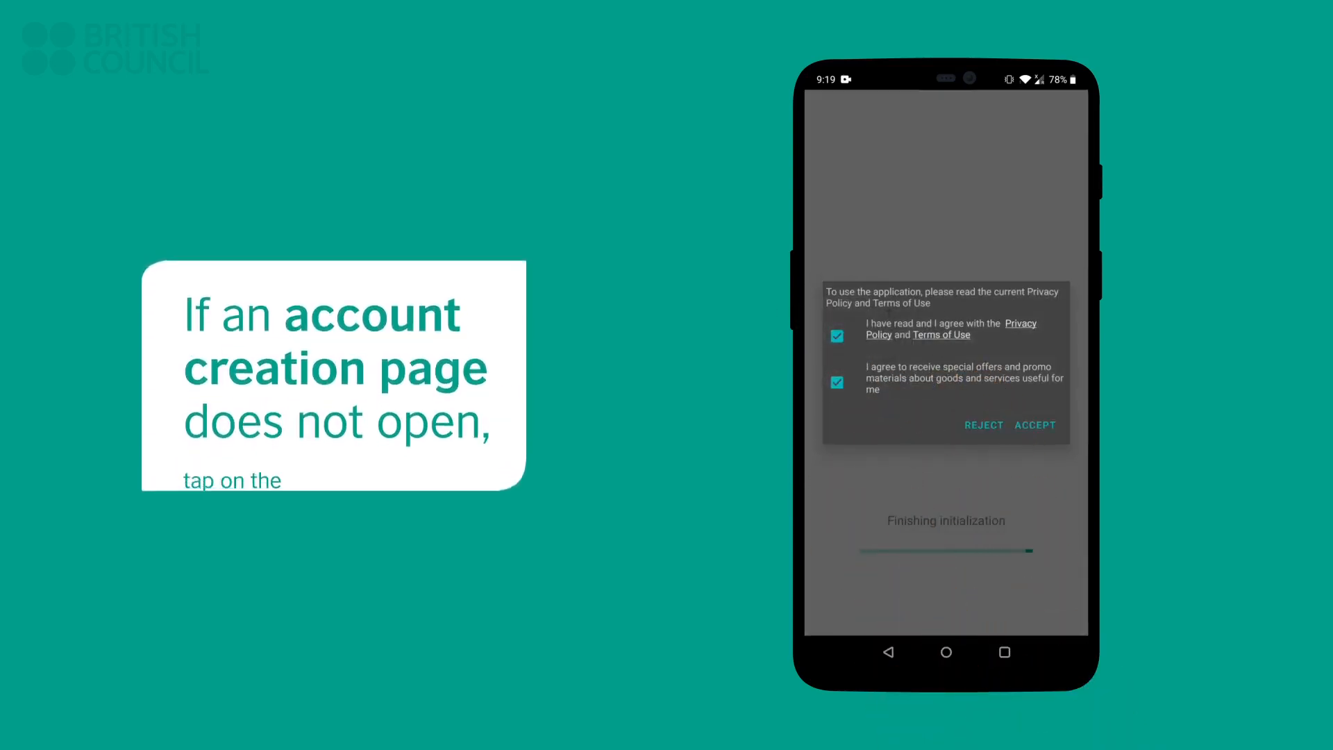
{"action": "left_click", "coordinate": [1034, 425]}
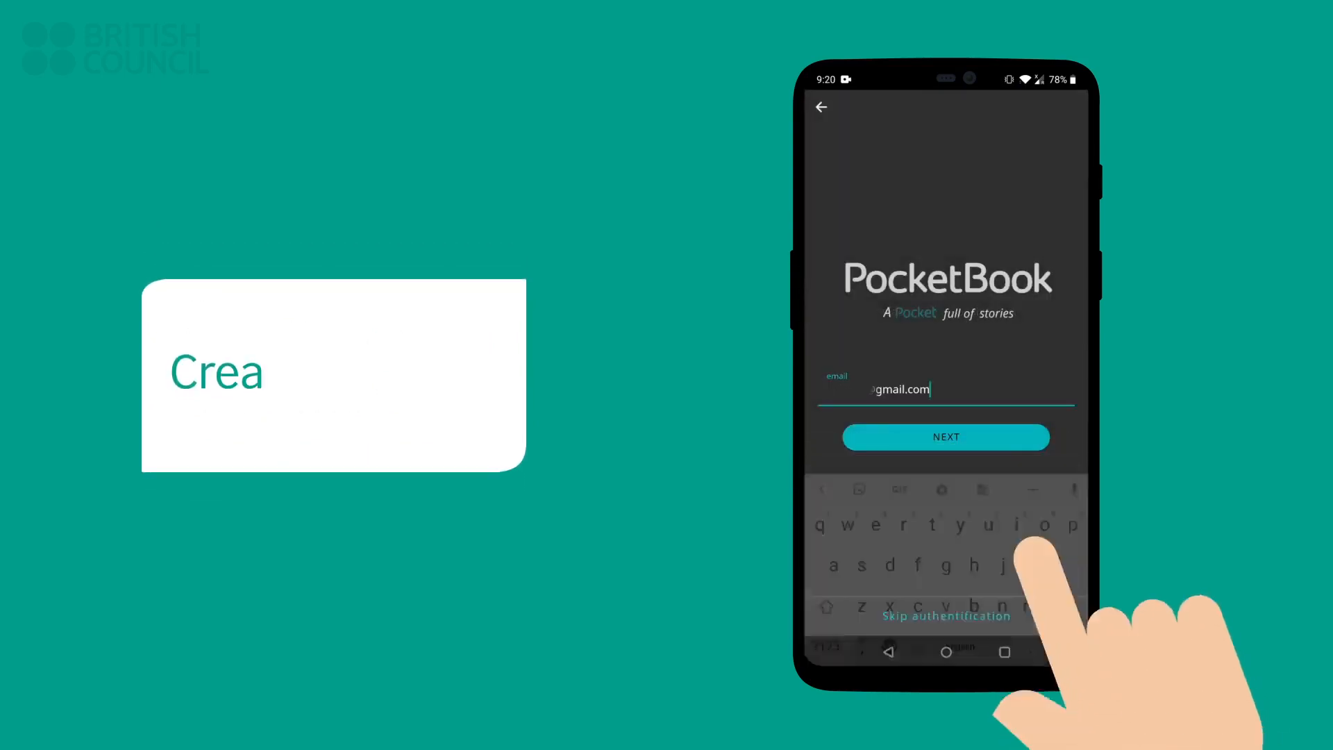
Register a PocketBook account with the library email, name and password, accepting the terms.
{"action": "left_click", "coordinate": [945, 436]}
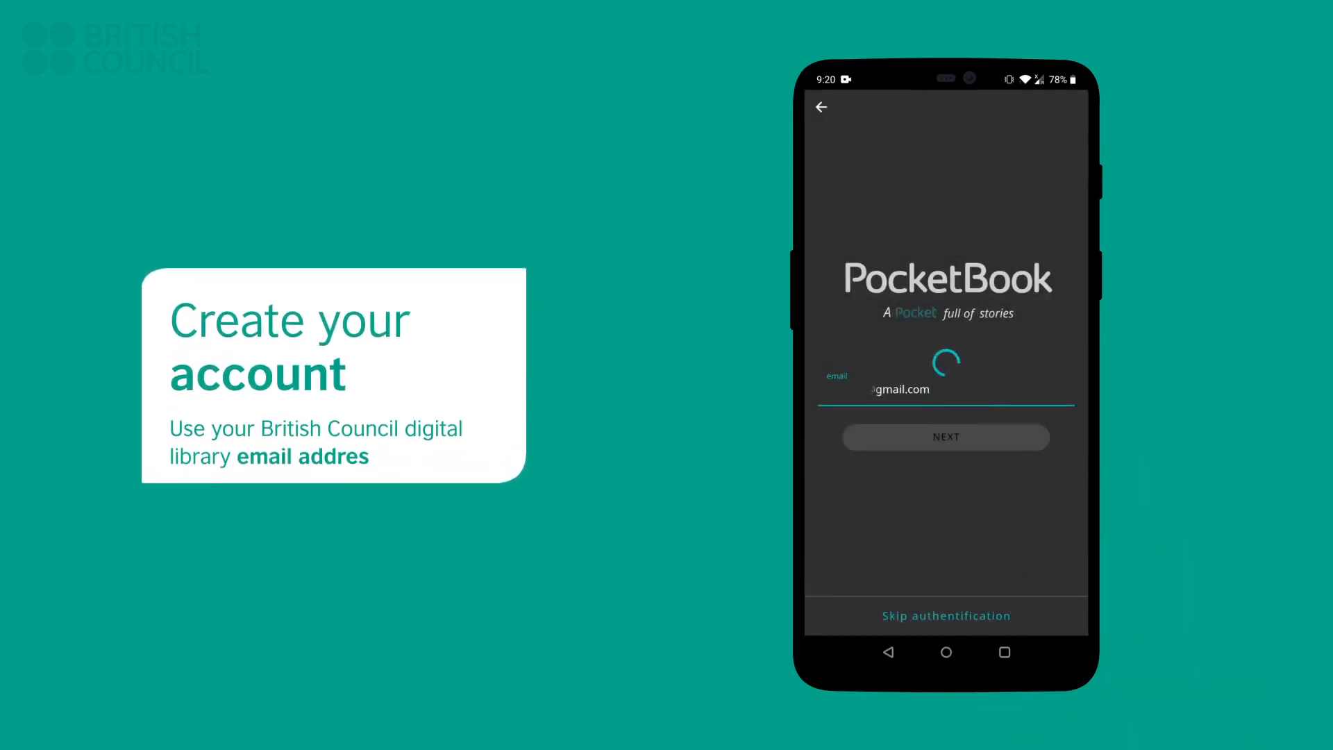
{"action": "left_click", "coordinate": [945, 436]}
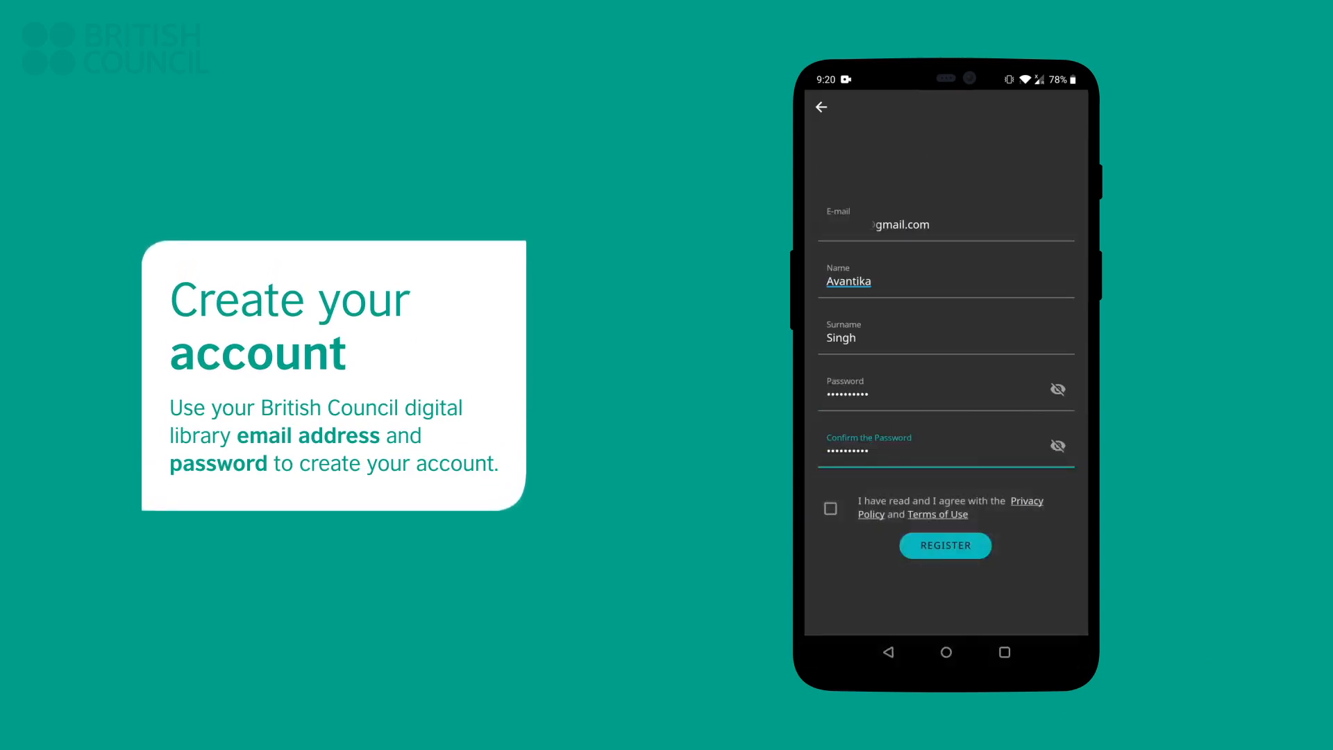
{"action": "left_click", "coordinate": [830, 508]}
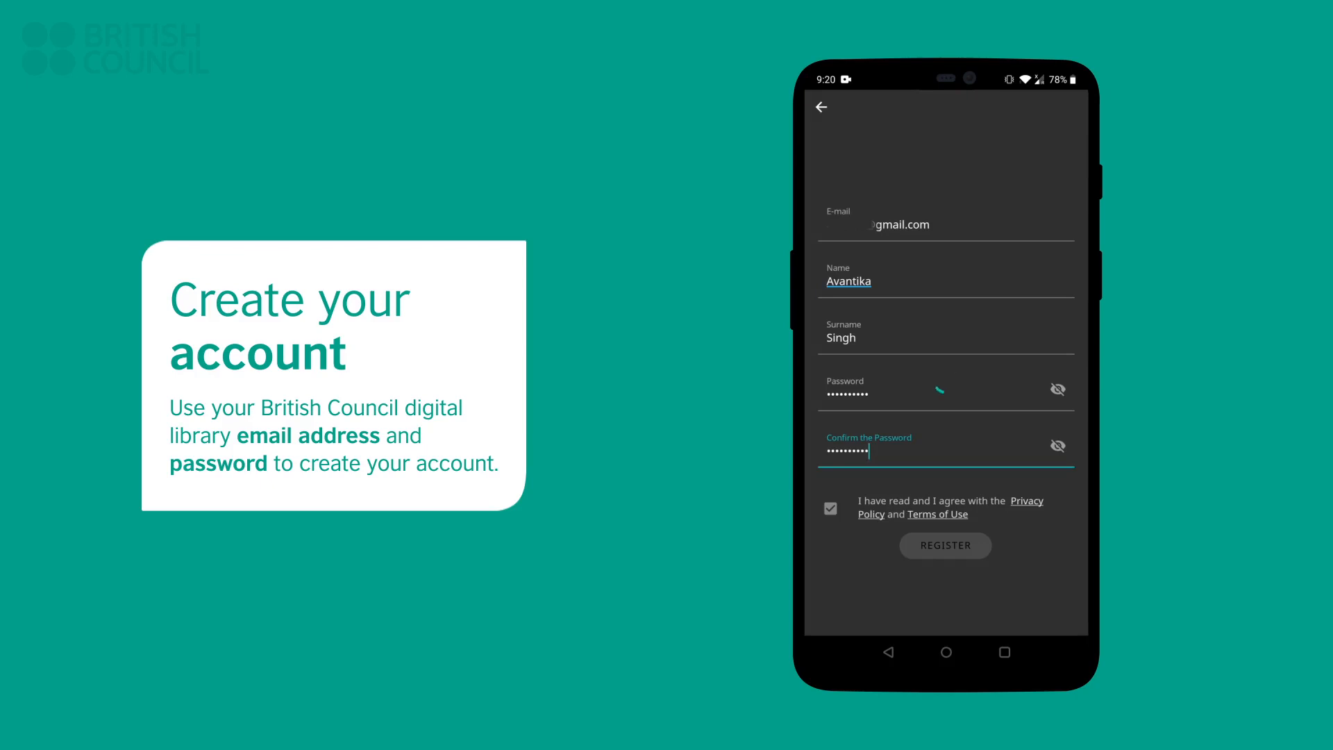
{"action": "left_click", "coordinate": [944, 545]}
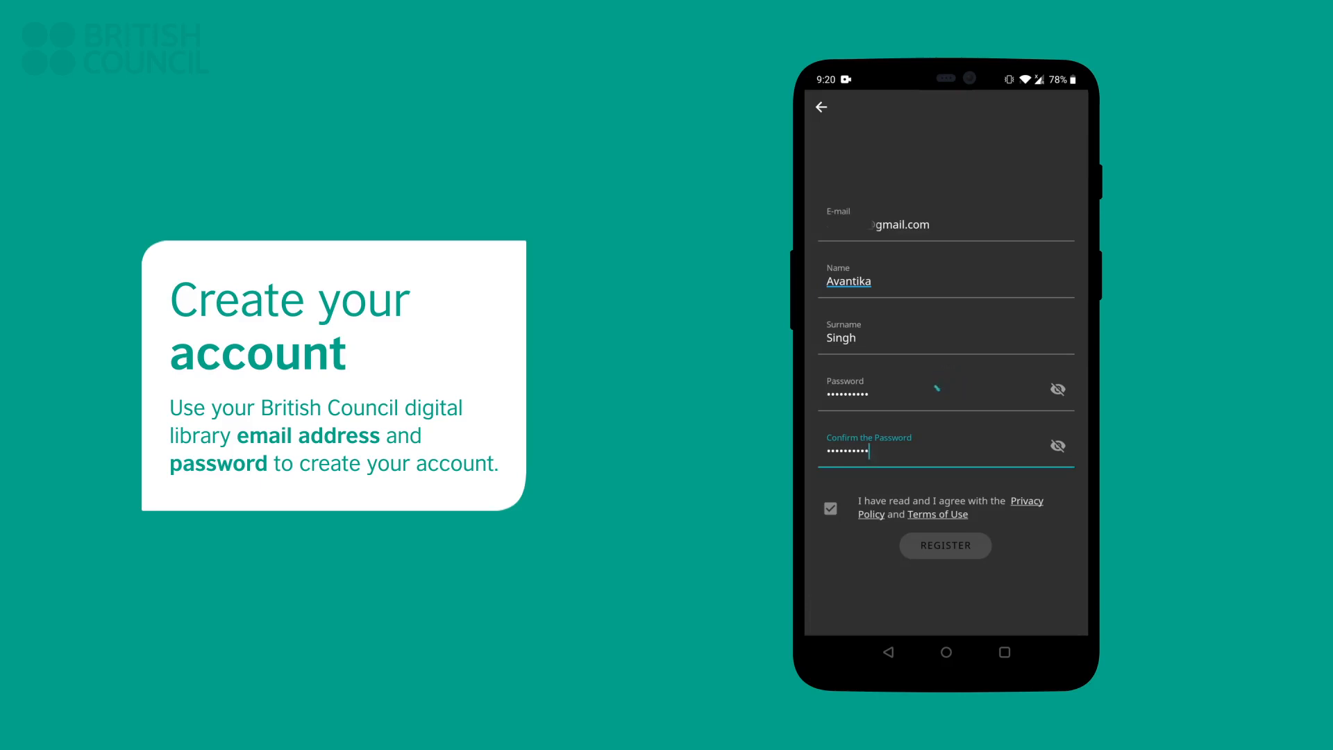
Dismiss the Activate PocketBook Cloud and Activate Read Rate prompts.
{"action": "left_click", "coordinate": [944, 545]}
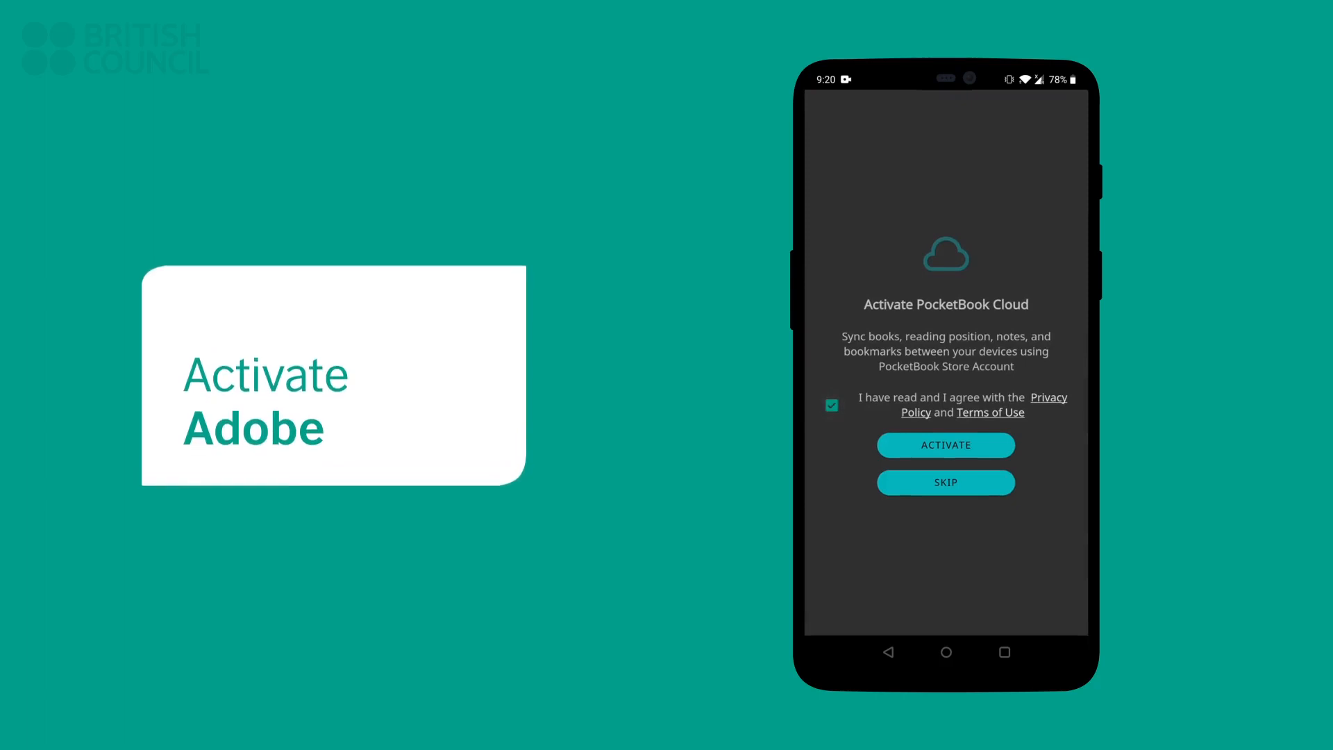
{"action": "left_click", "coordinate": [944, 444]}
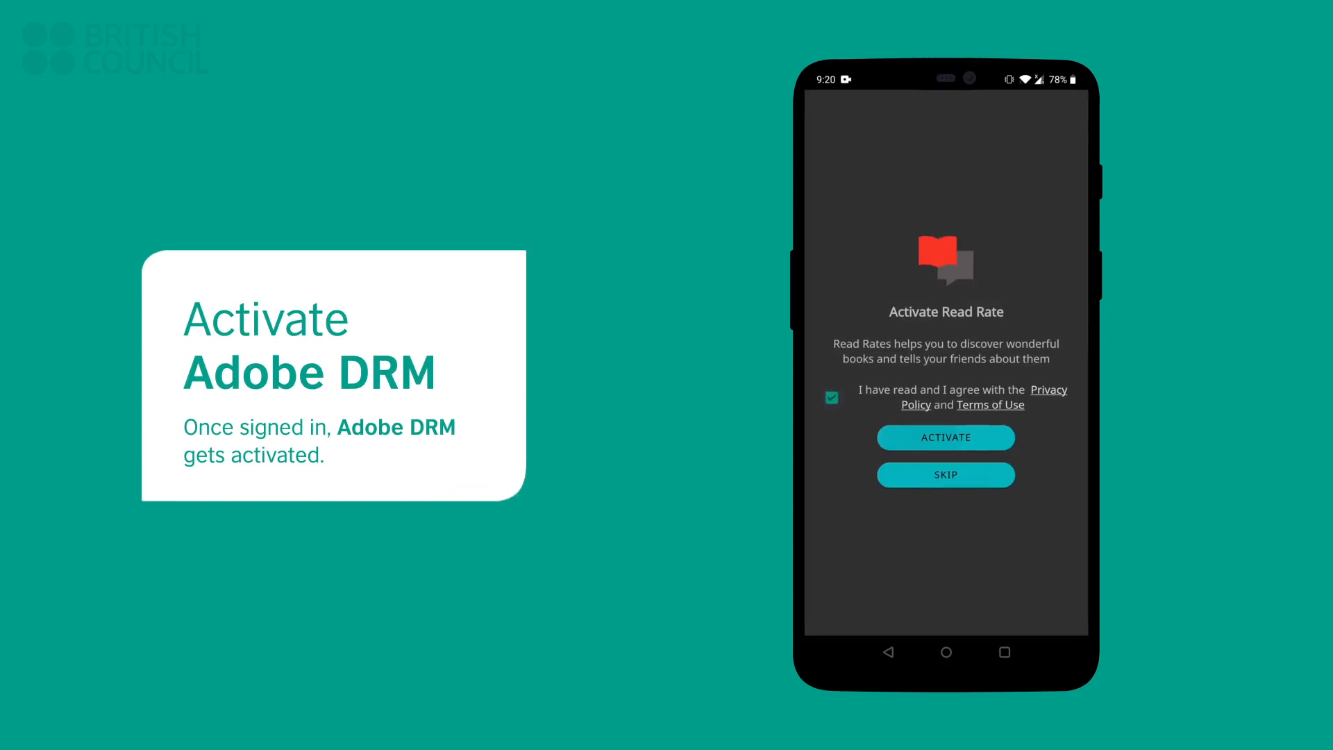
{"action": "left_click", "coordinate": [946, 437]}
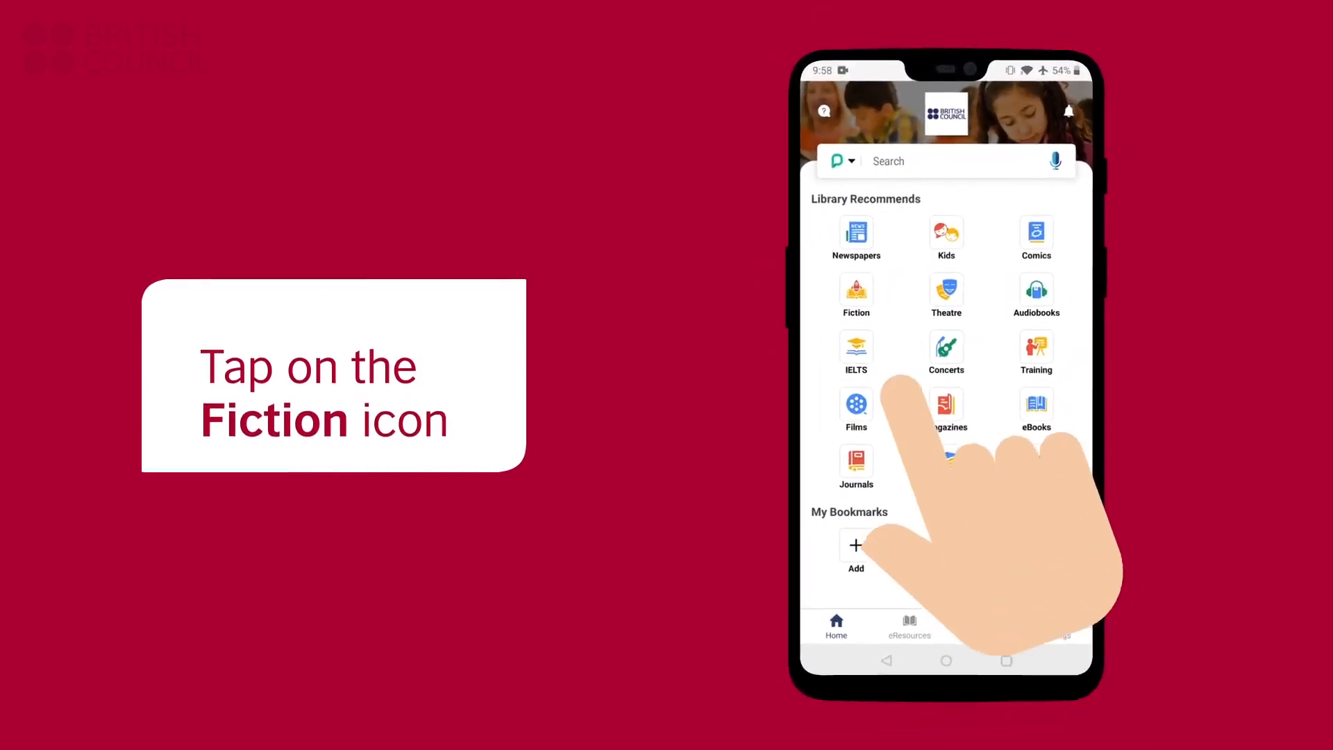
Check out Lee Child's First Thrills from Fiction and download its ACSM file to open elsewhere.
{"action": "left_click", "coordinate": [856, 291]}
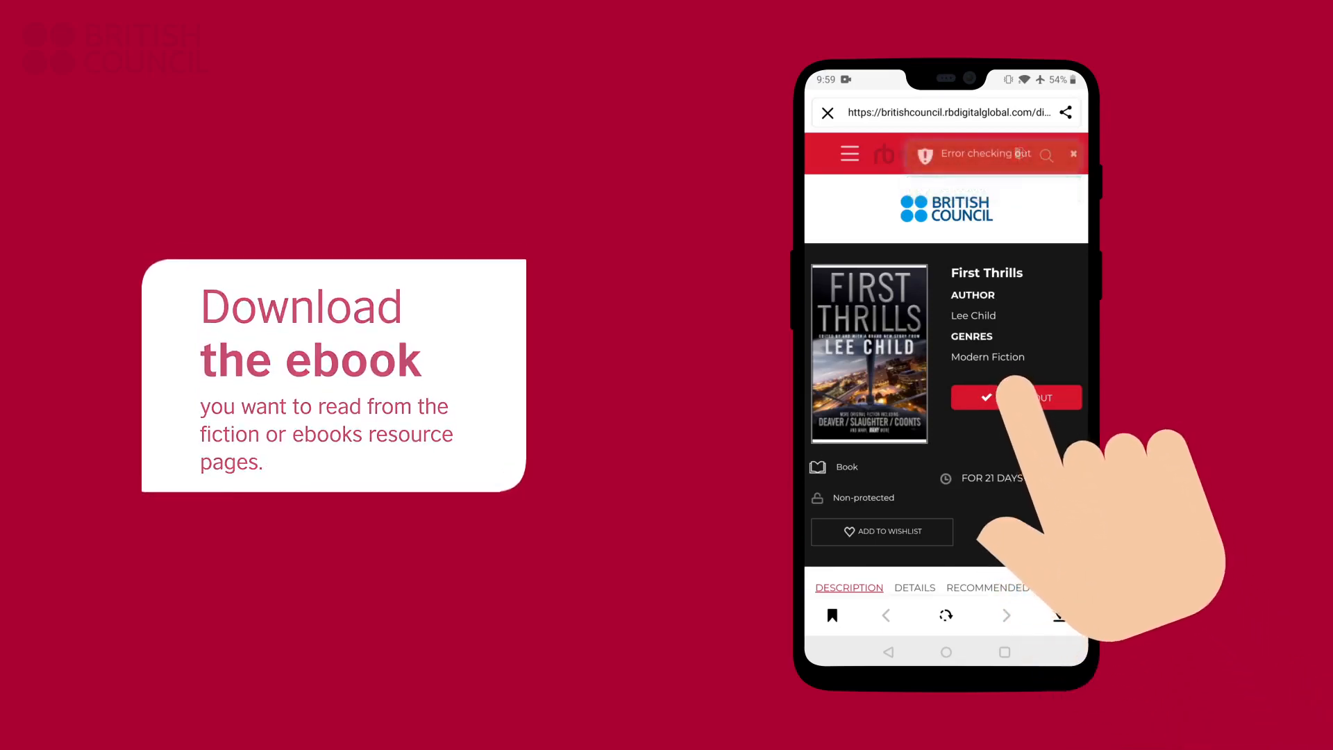
{"action": "left_click", "coordinate": [1015, 397]}
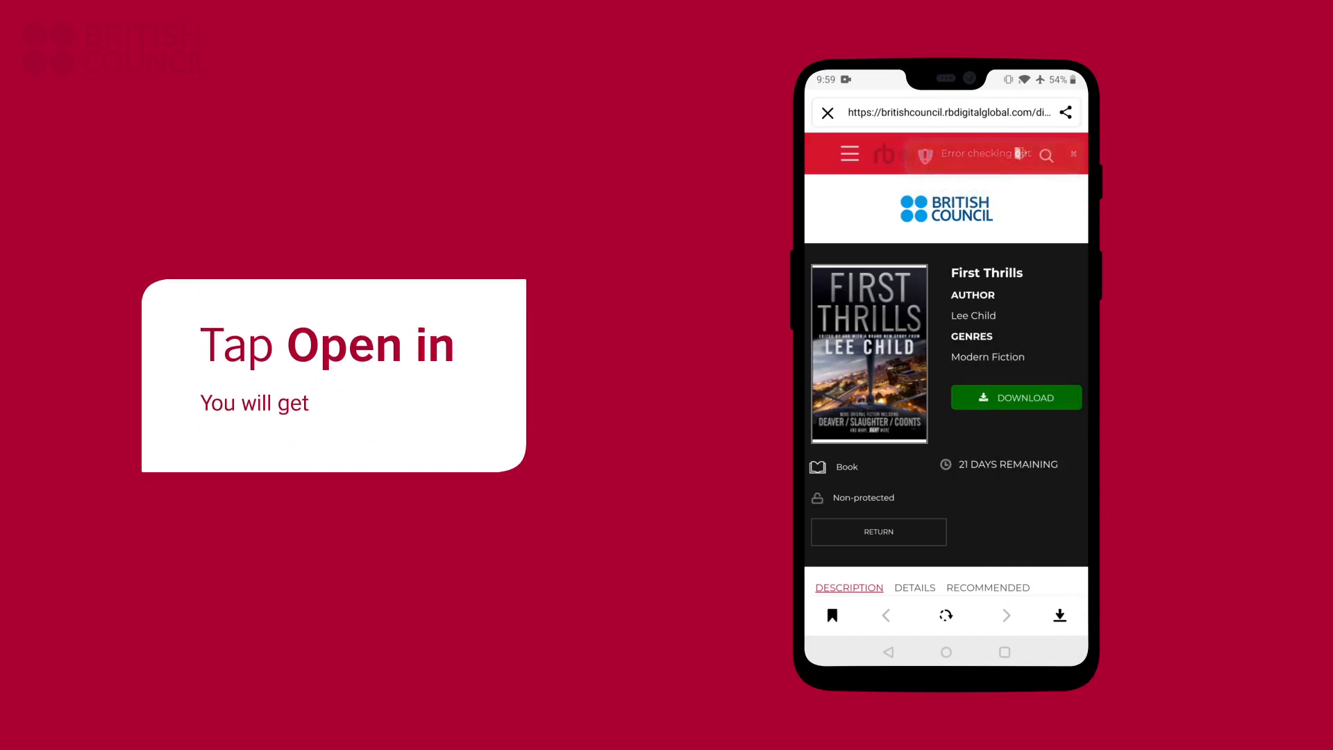
{"action": "left_click", "coordinate": [1014, 397]}
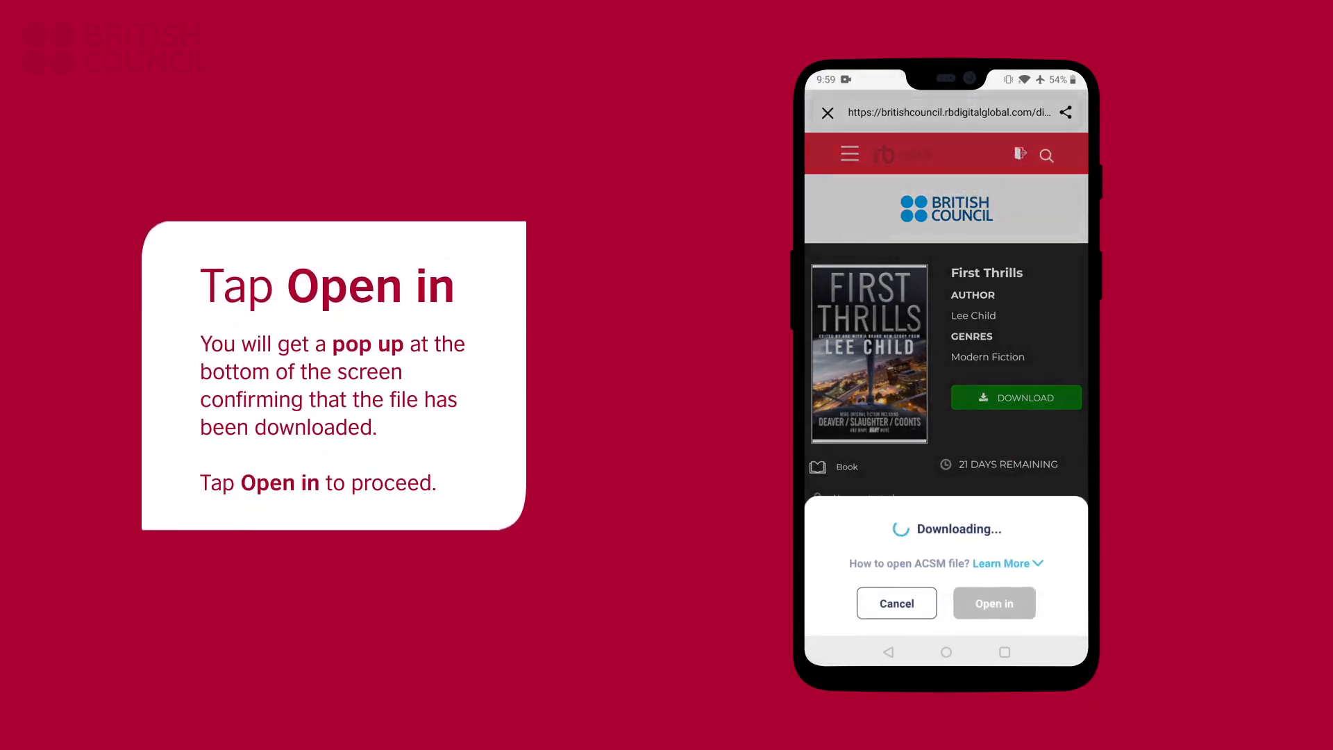
{"action": "left_click", "coordinate": [992, 603]}
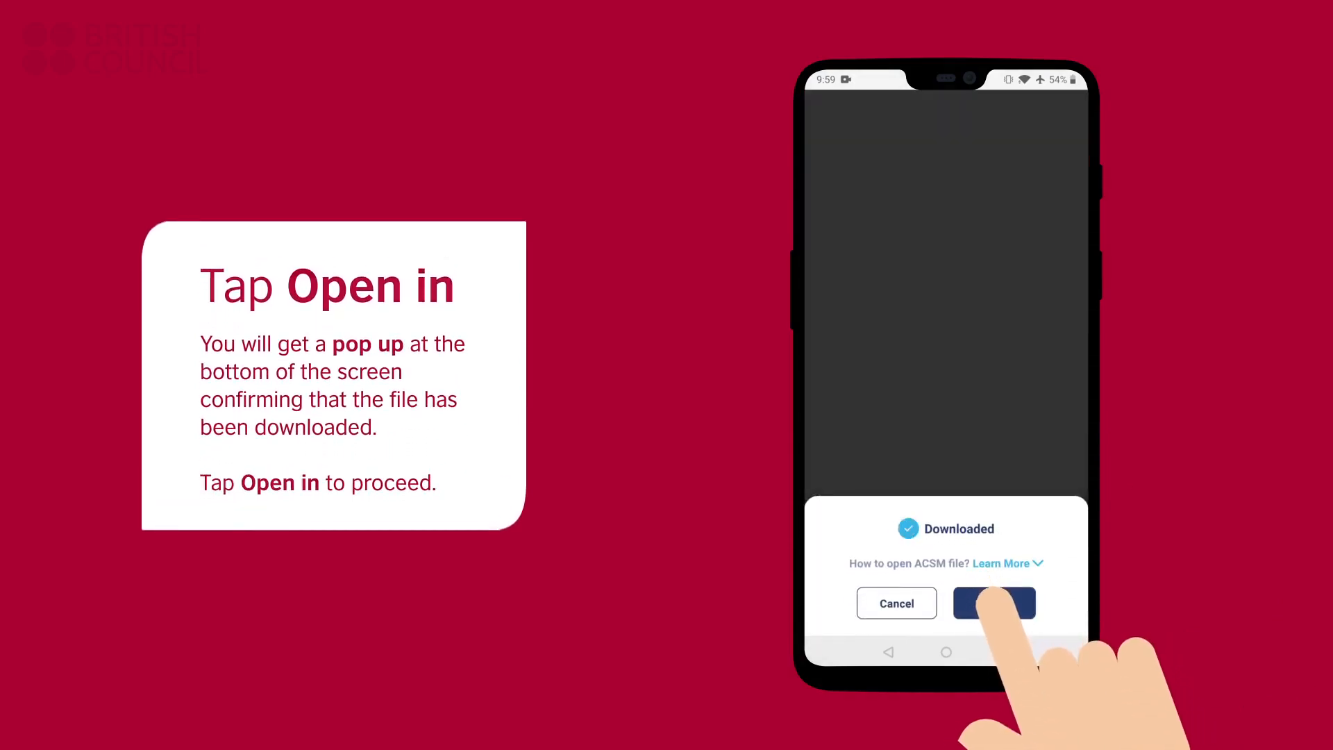
{"action": "left_click", "coordinate": [993, 603]}
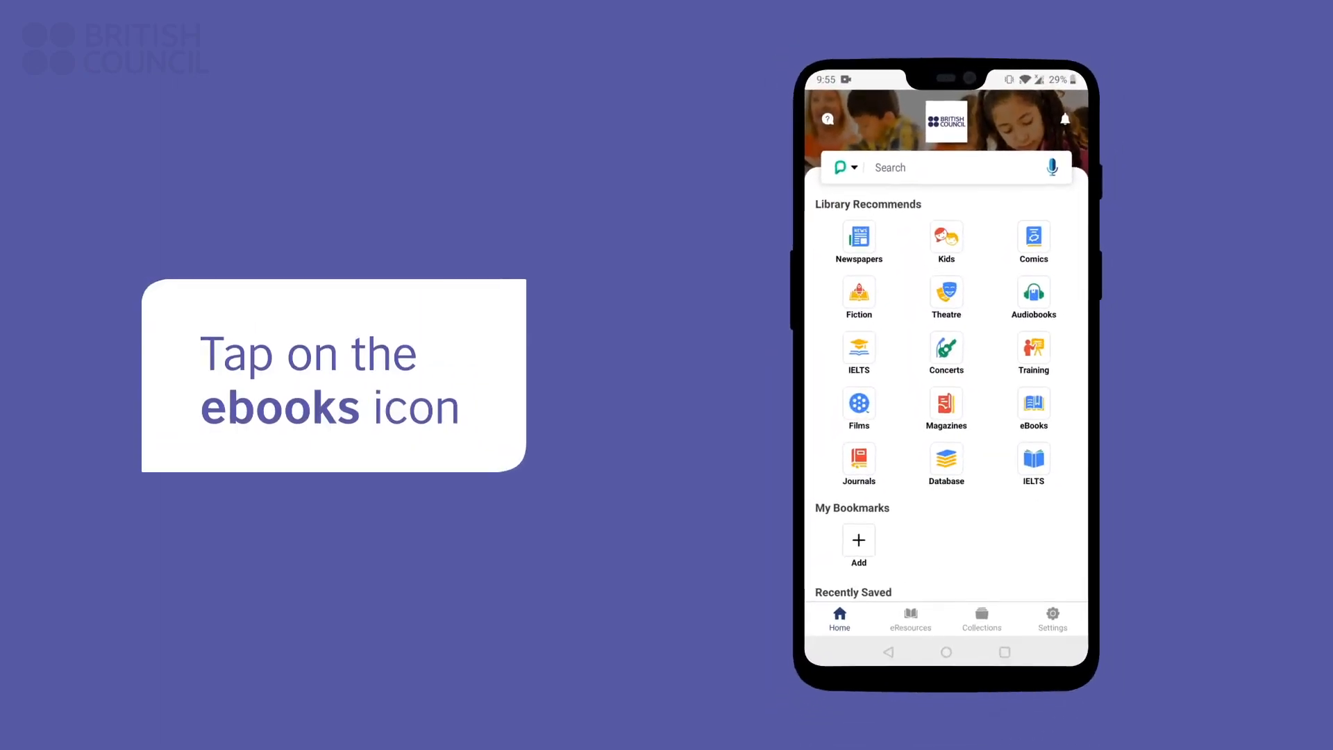
Search ProQuest Ebook Central for 'Marketing' and scroll the book results.
{"action": "left_click", "coordinate": [1033, 409]}
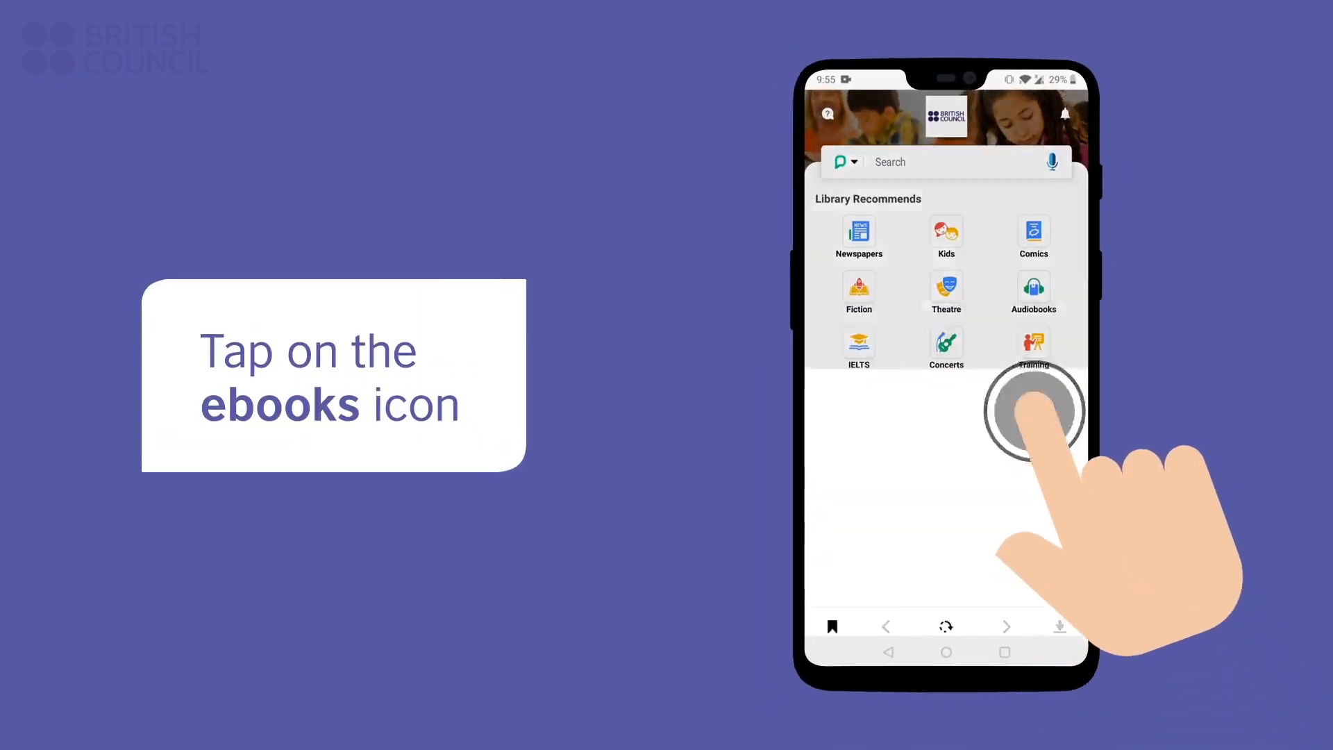
{"action": "left_click", "coordinate": [1033, 410]}
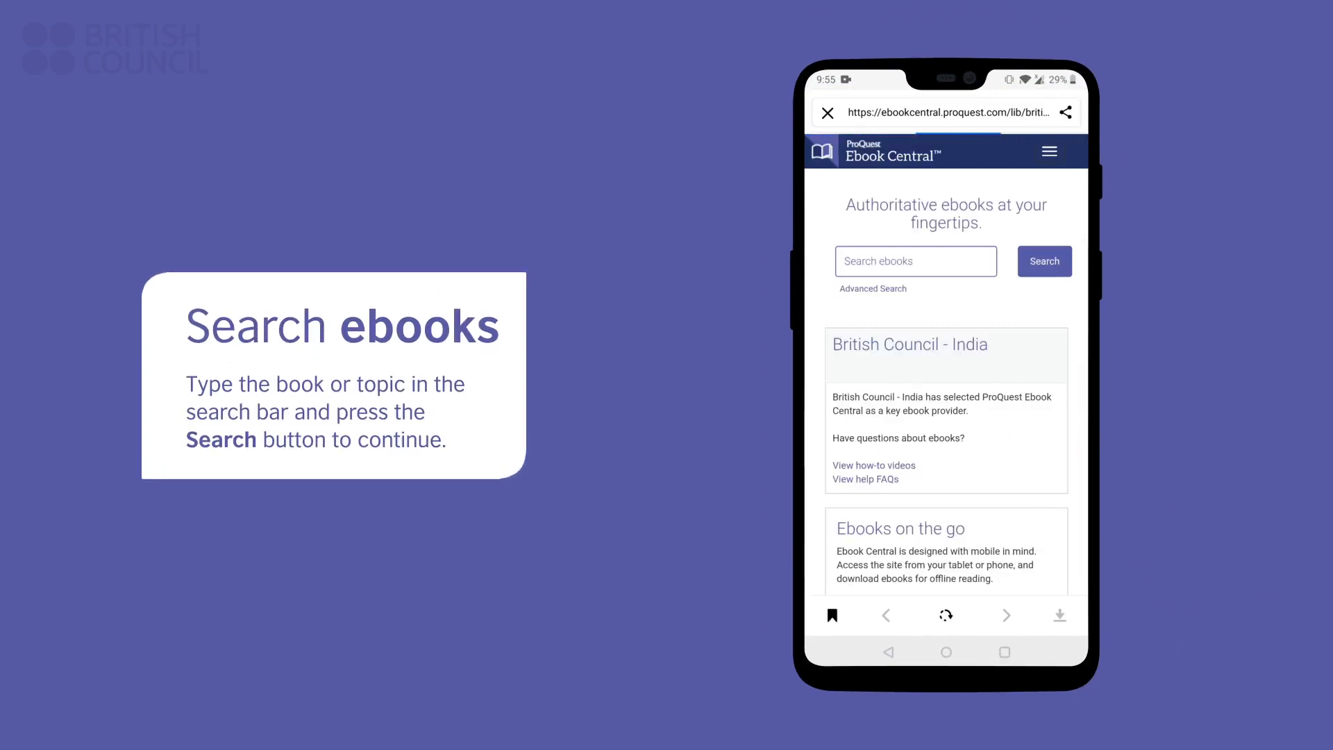
{"action": "type", "text": "Marketing"}
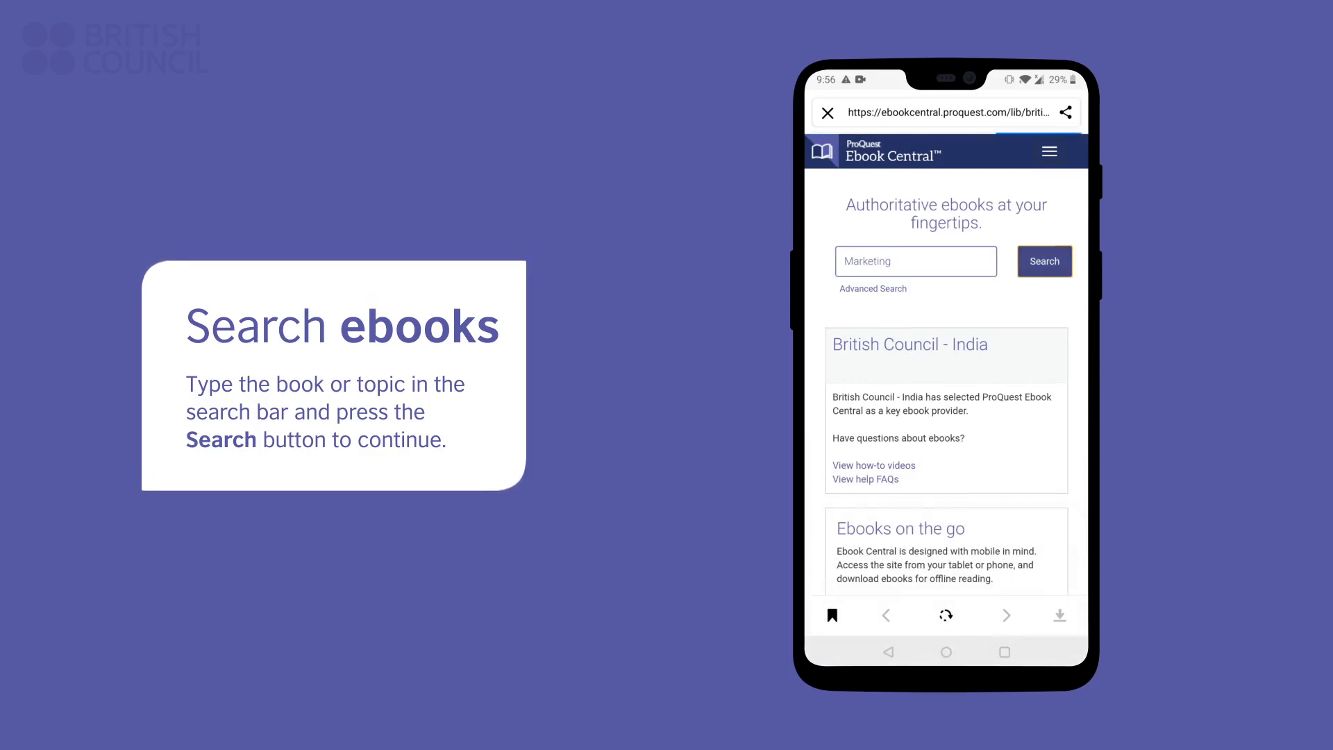
{"action": "left_click", "coordinate": [1044, 261]}
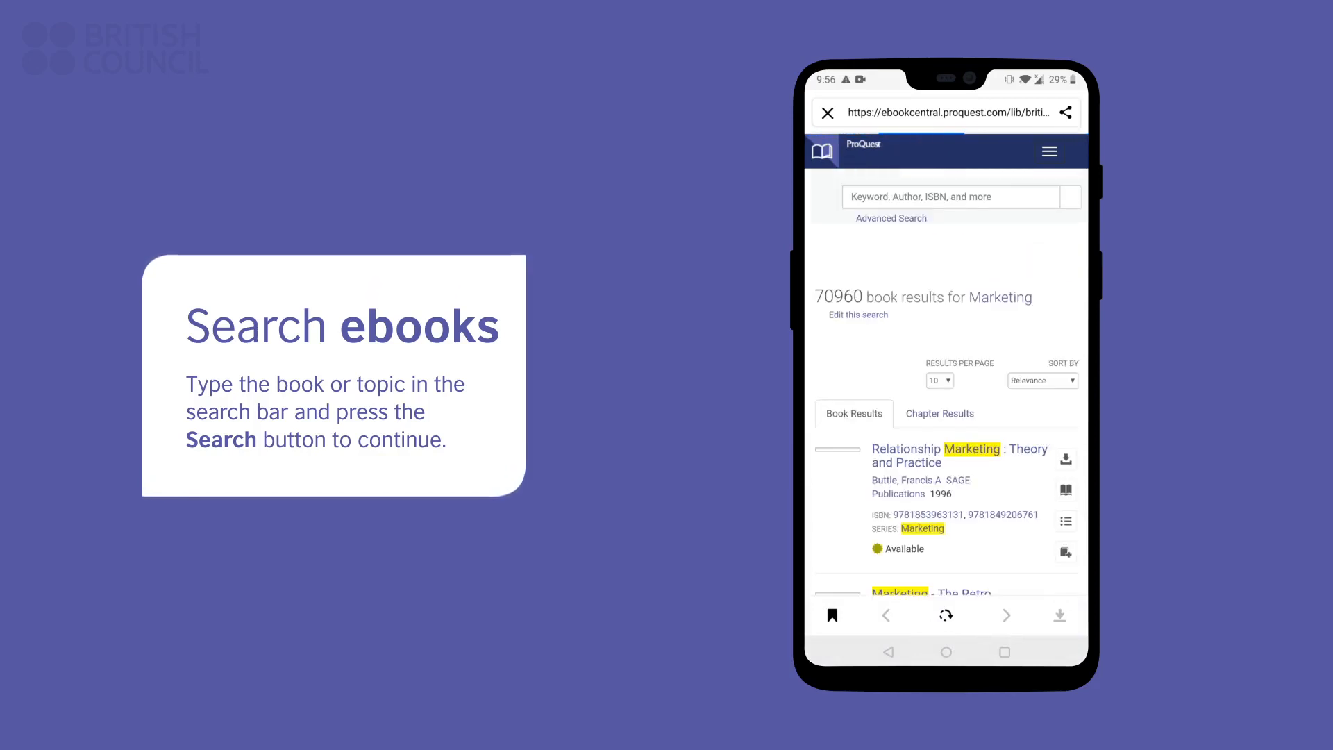
{"action": "scroll", "scroll_direction": "down", "scroll_amount": 3}
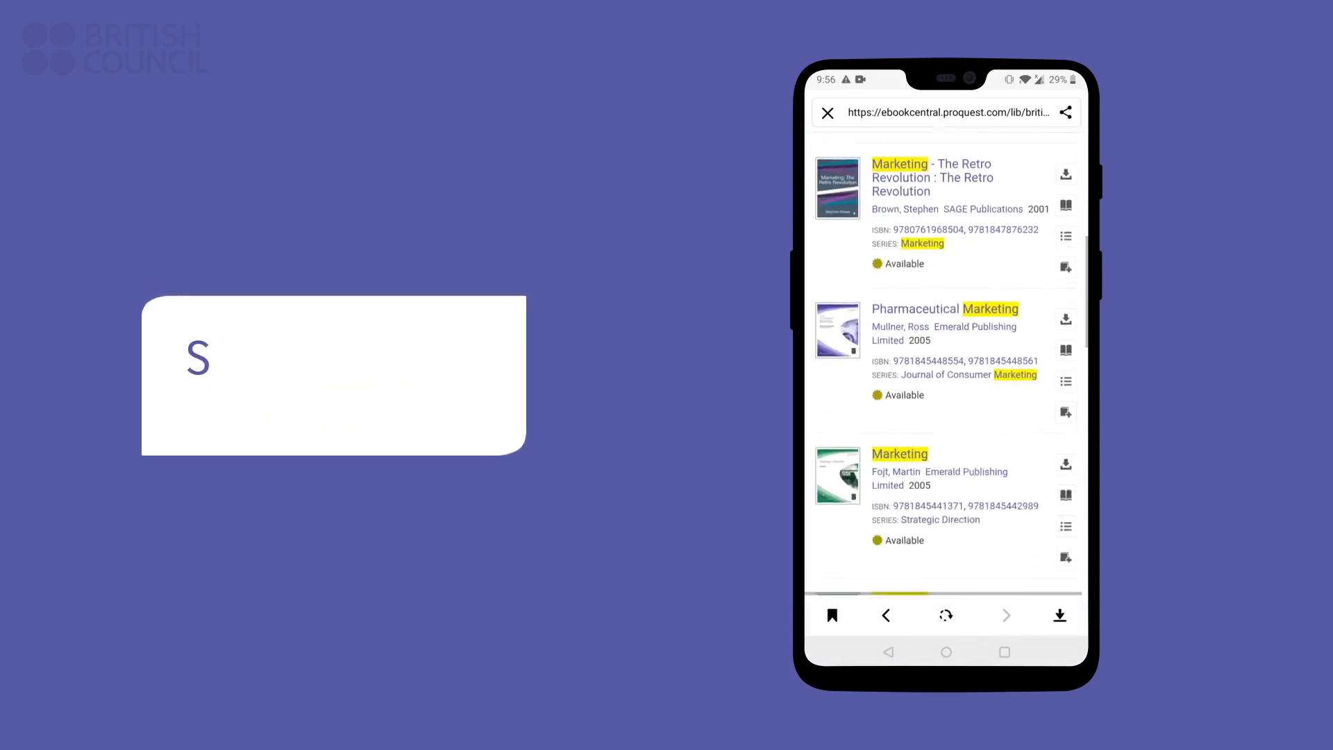
{"action": "scroll", "scroll_direction": "down", "scroll_amount": 3}
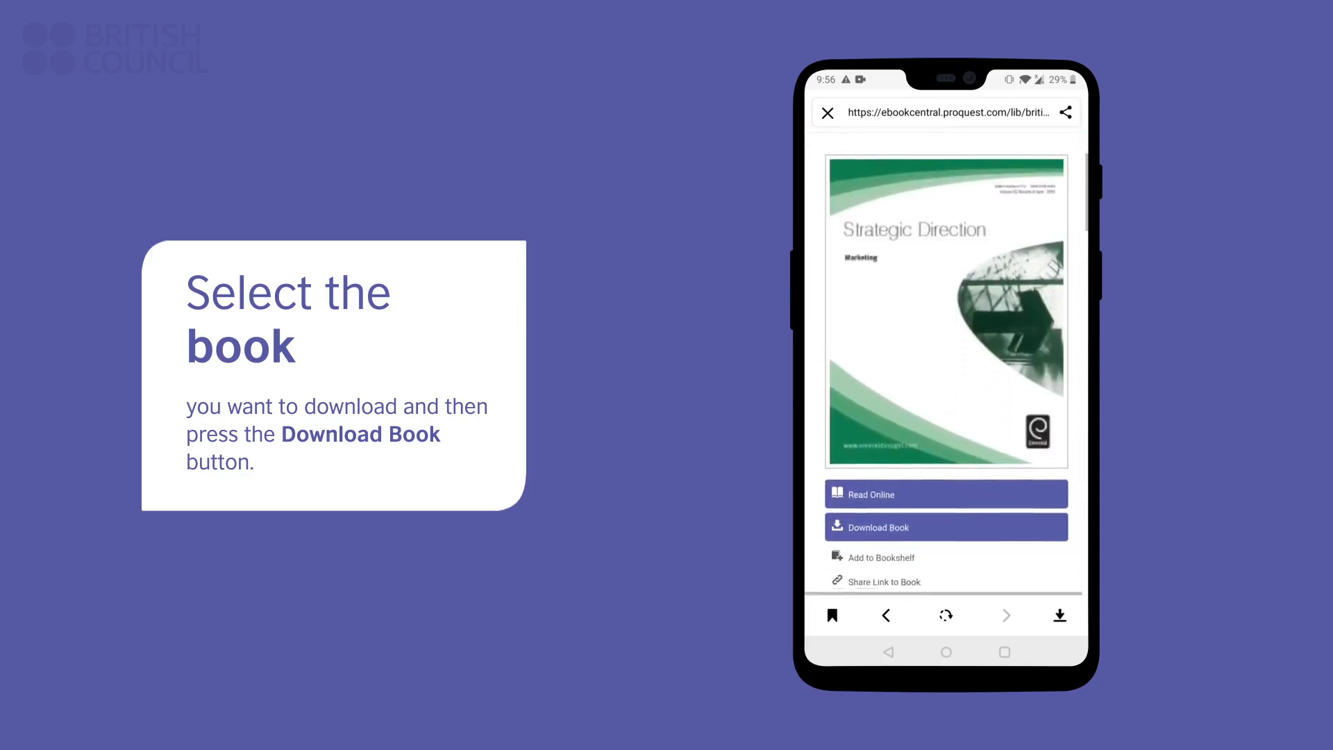
Create an account and download Strategic Direction: Marketing for Android, reaching Adobe Digital Editions.
{"action": "scroll", "scroll_direction": "down", "scroll_amount": 3}
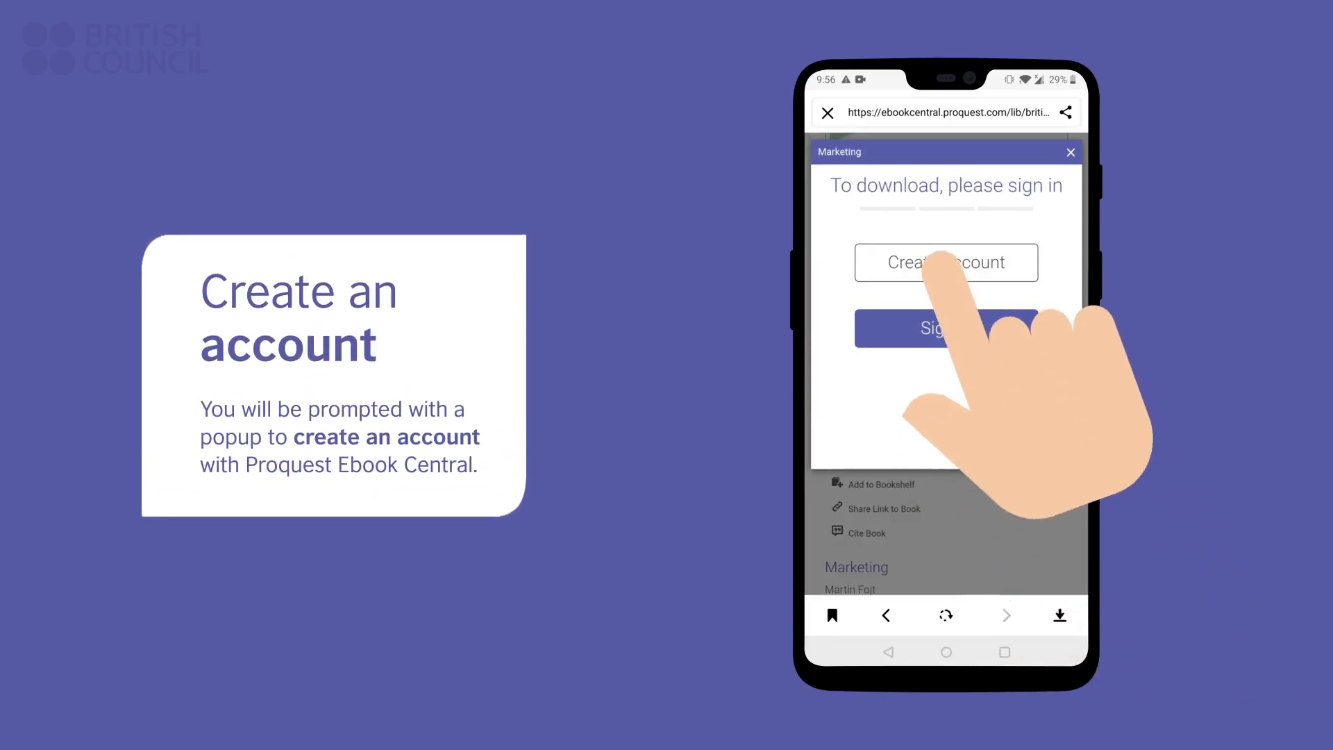
{"action": "left_click", "coordinate": [946, 262]}
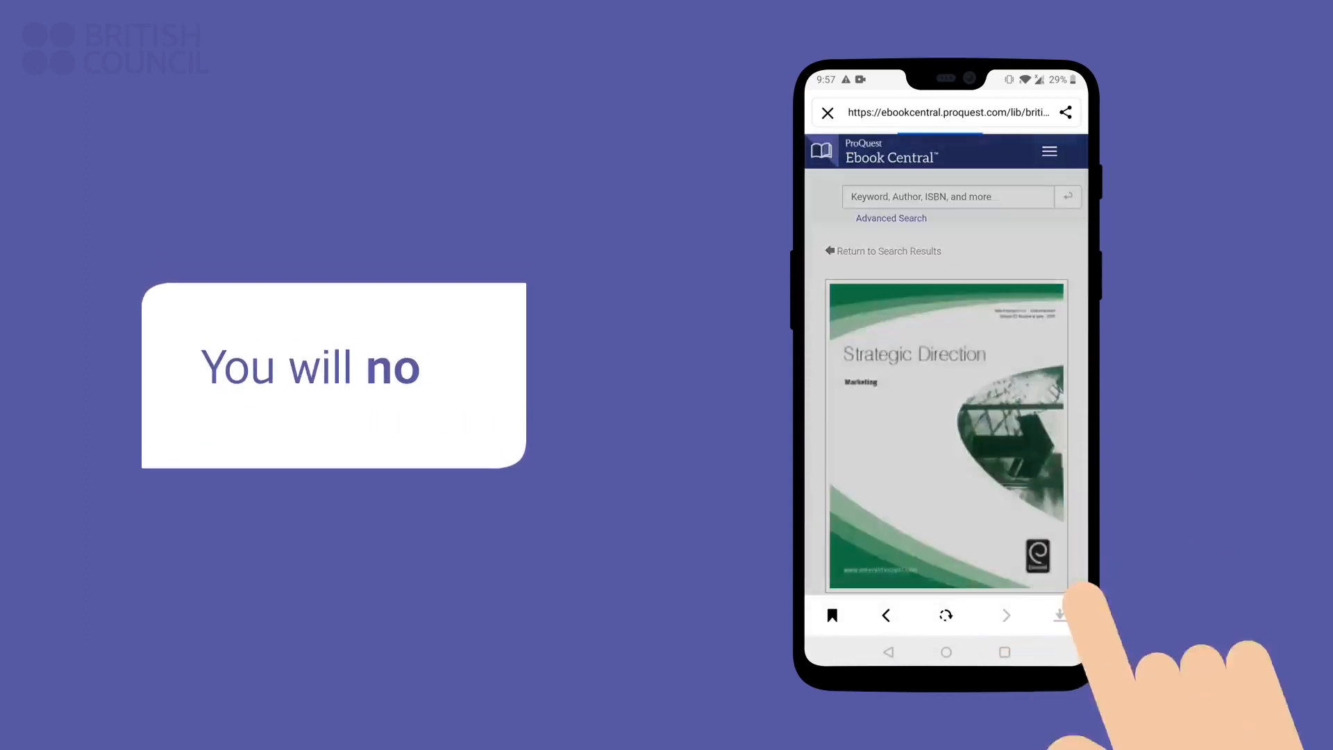
{"action": "left_click", "coordinate": [1060, 614]}
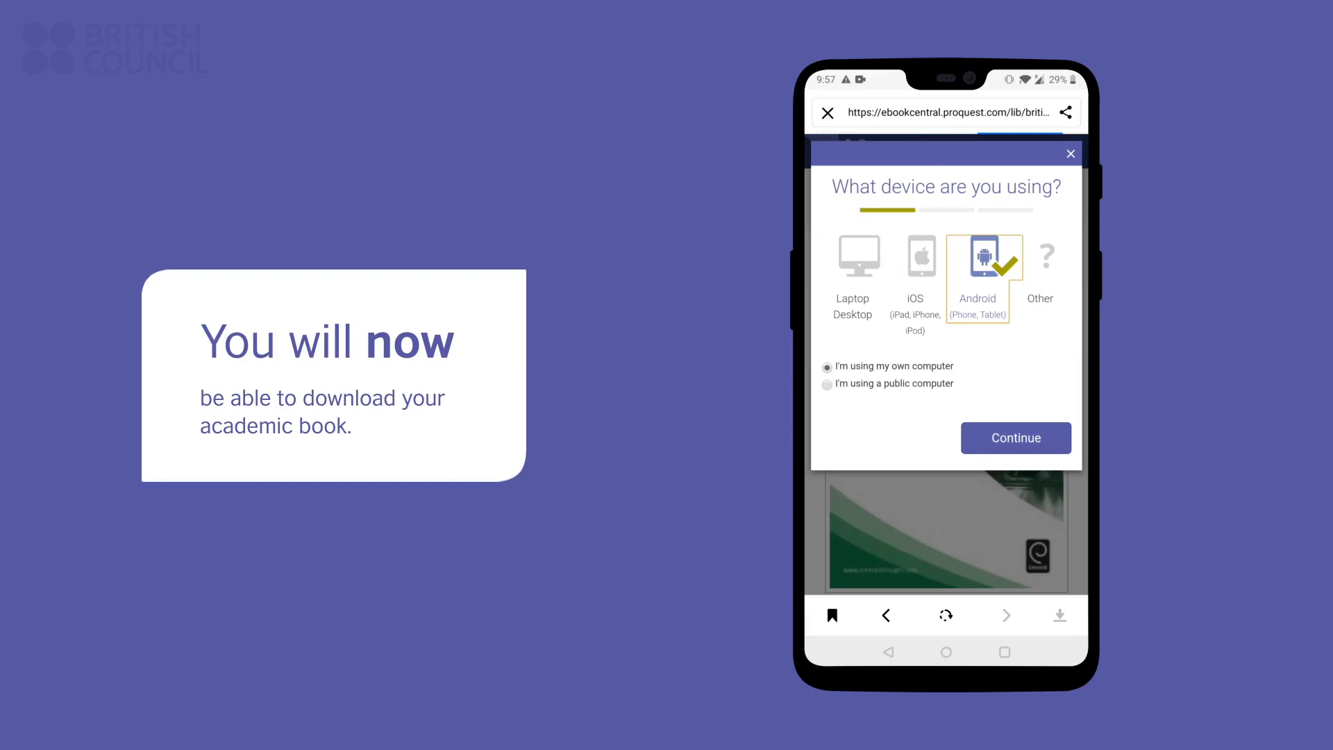
{"action": "left_click", "coordinate": [1015, 437]}
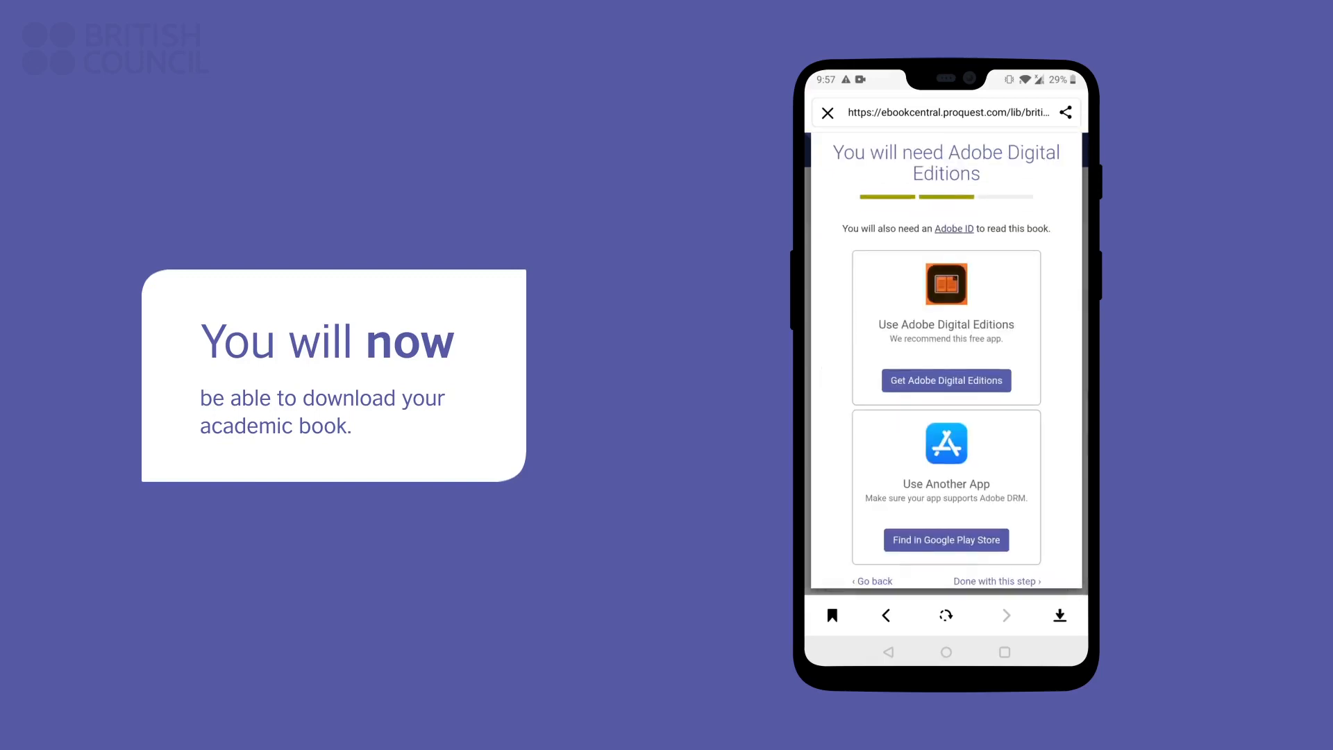
{"action": "left_click", "coordinate": [994, 580]}
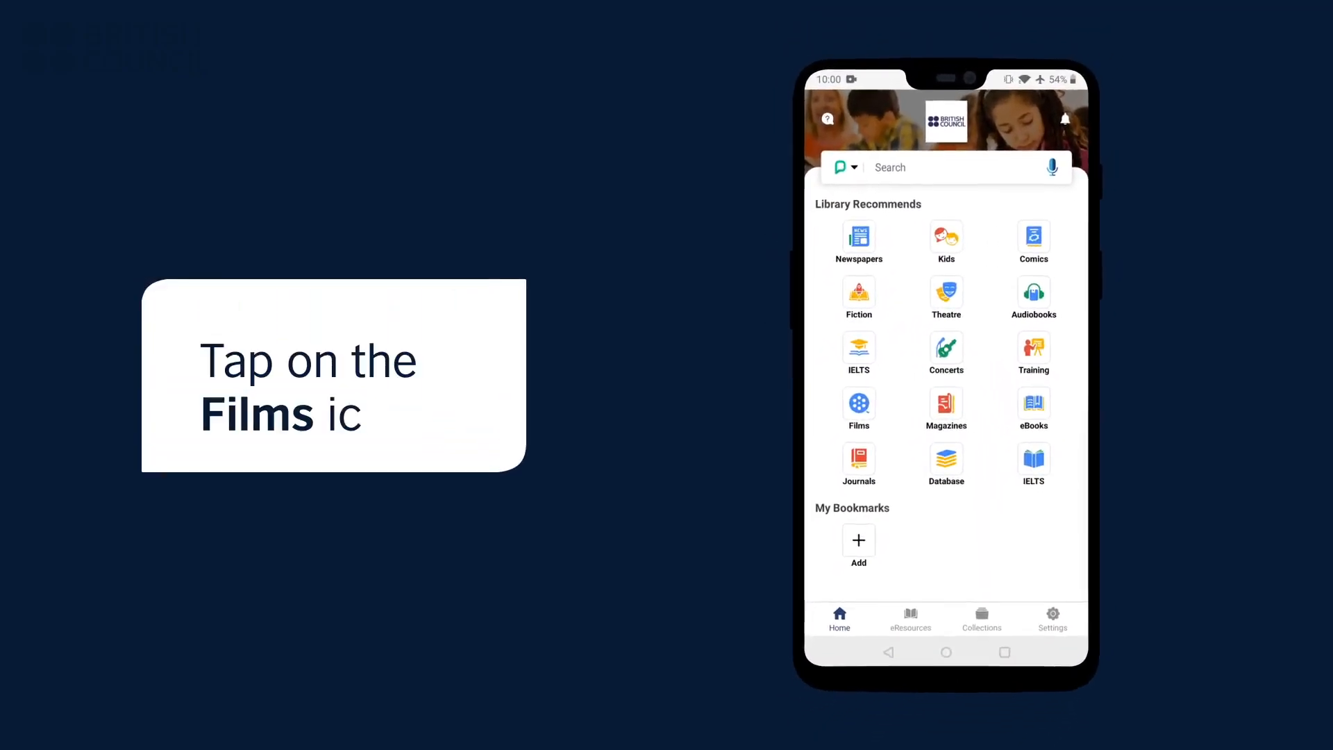
Check out IndieFlix from Films, acknowledge its content disclaimer, and access it.
{"action": "left_click", "coordinate": [859, 401]}
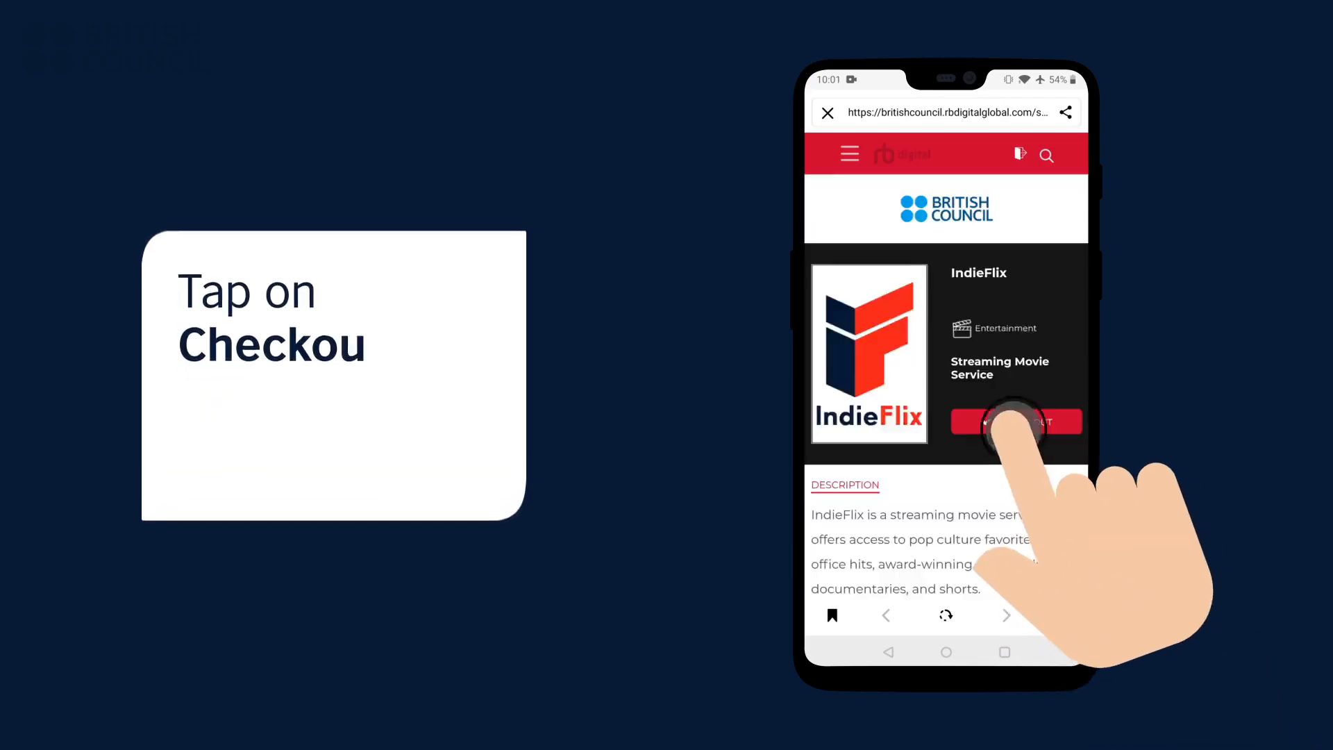
{"action": "left_click", "coordinate": [1015, 422]}
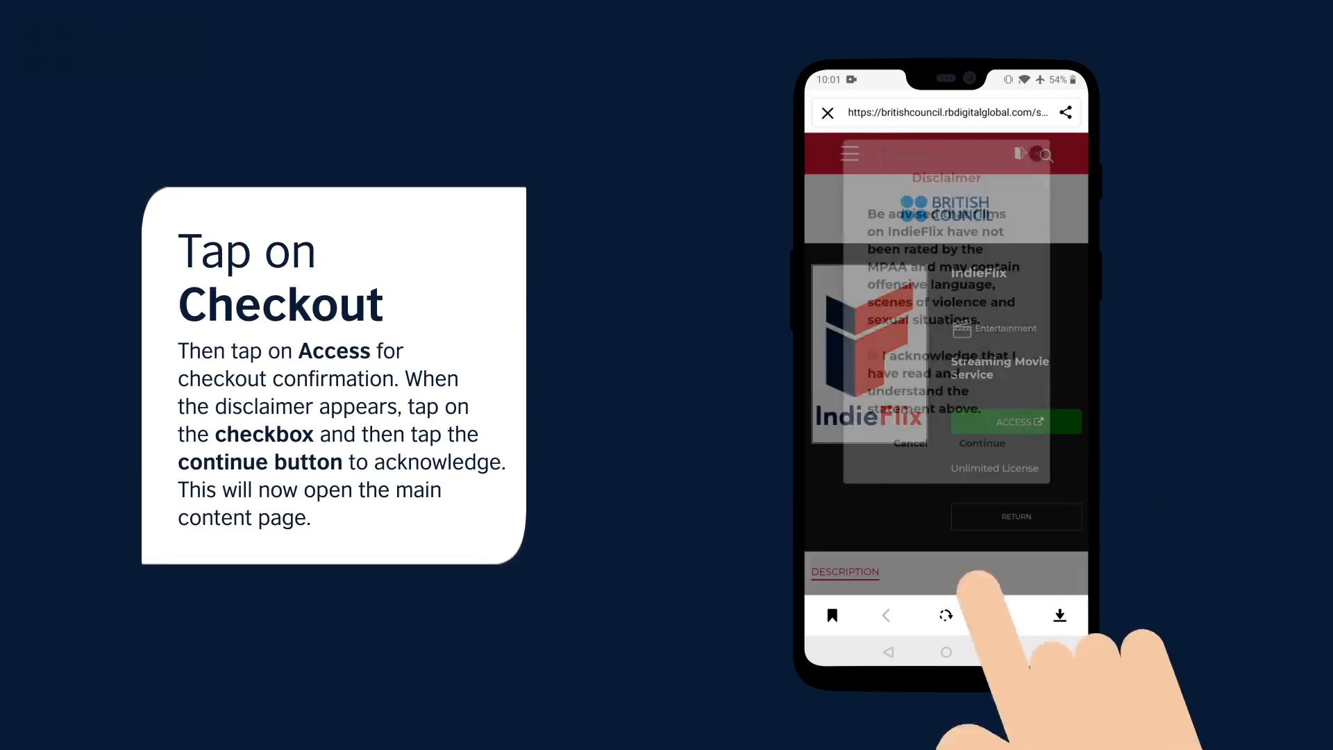
{"action": "left_click", "coordinate": [980, 443]}
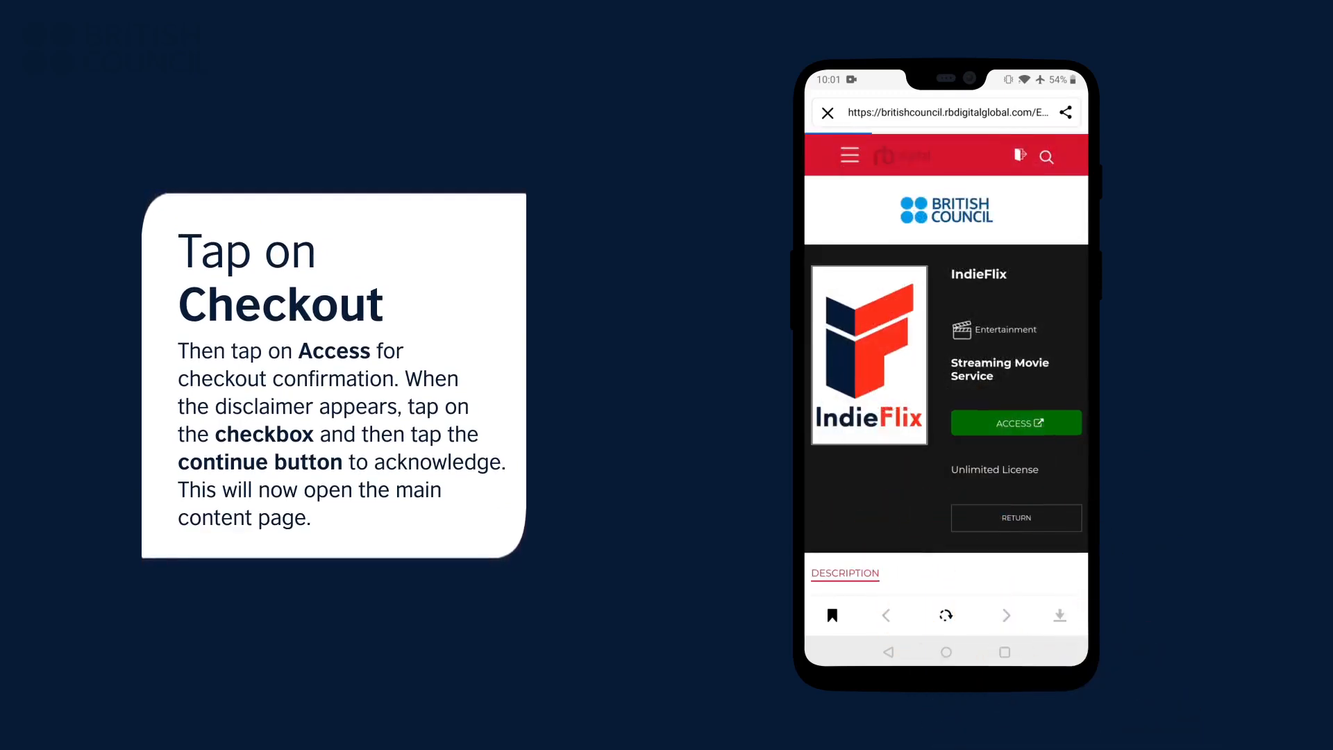
{"action": "left_click", "coordinate": [1015, 423]}
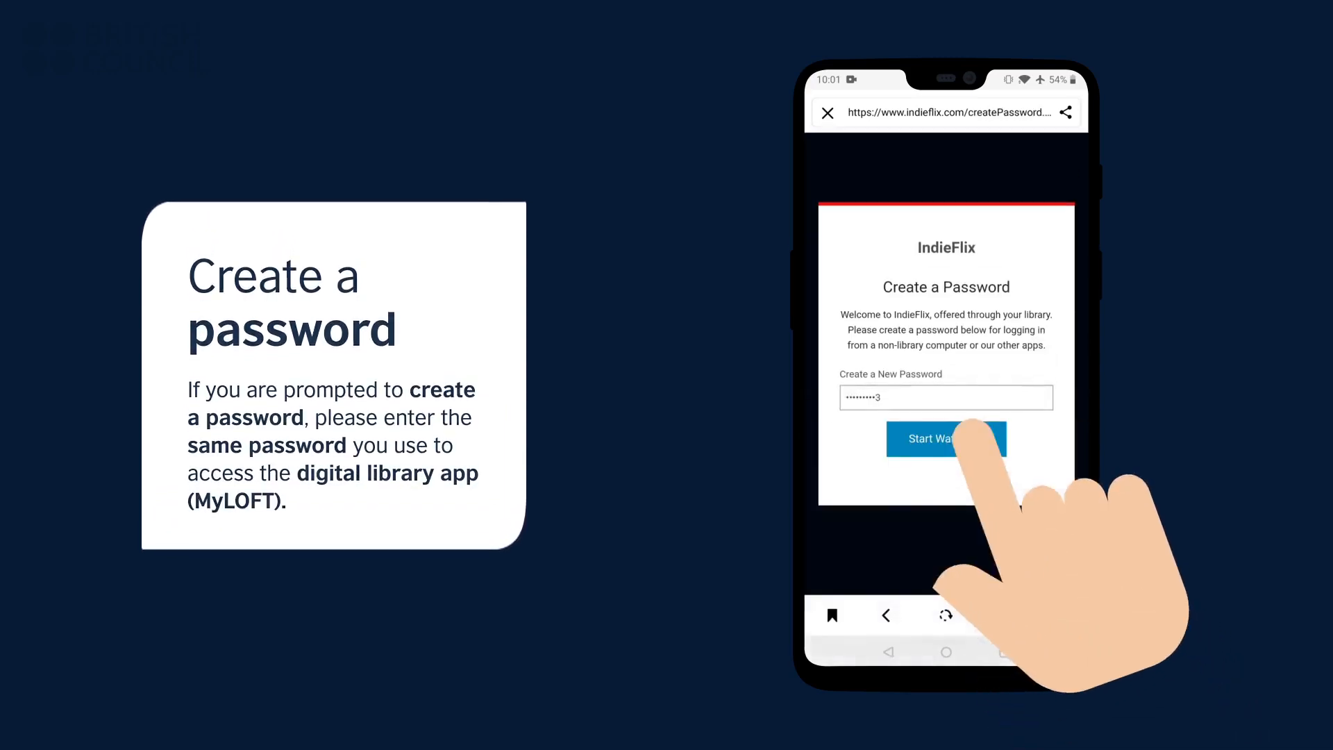
Save the new IndieFlix password, start watching, and accept the cookie notice.
{"action": "left_click", "coordinate": [945, 438]}
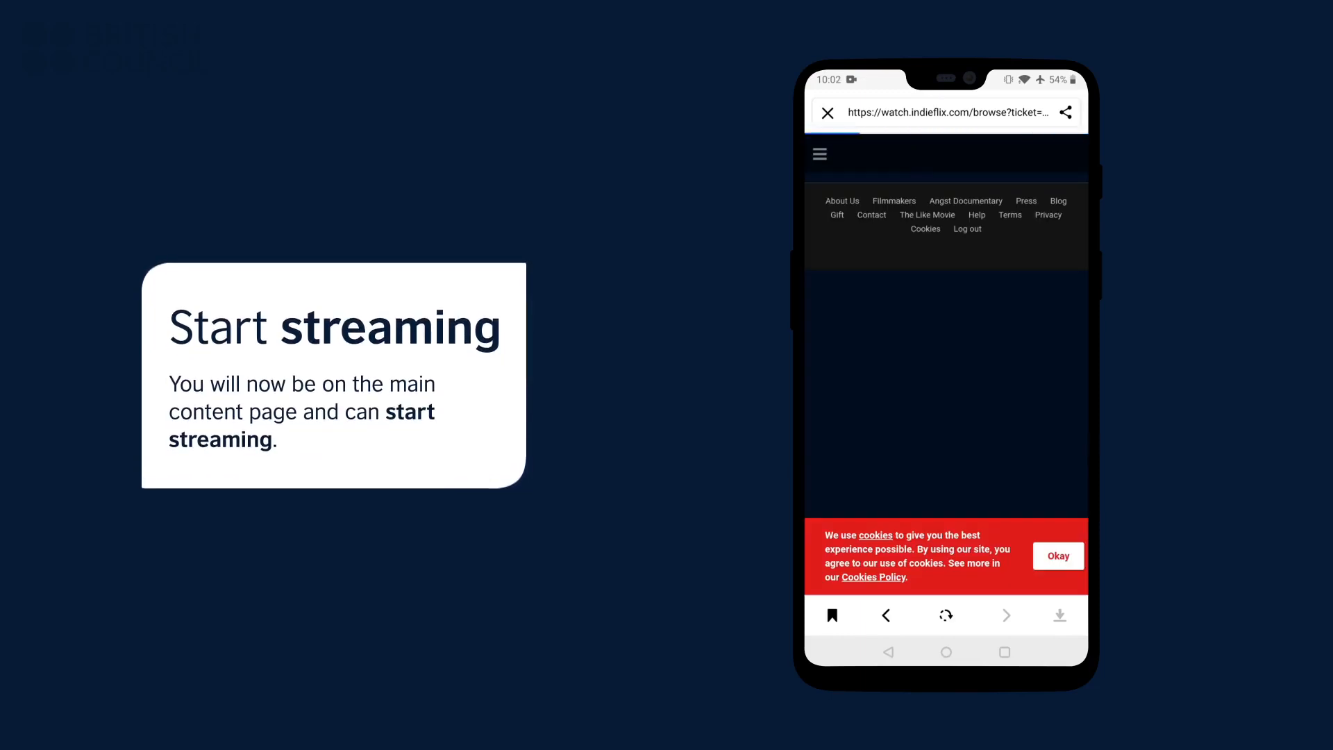
{"action": "left_click", "coordinate": [1057, 556]}
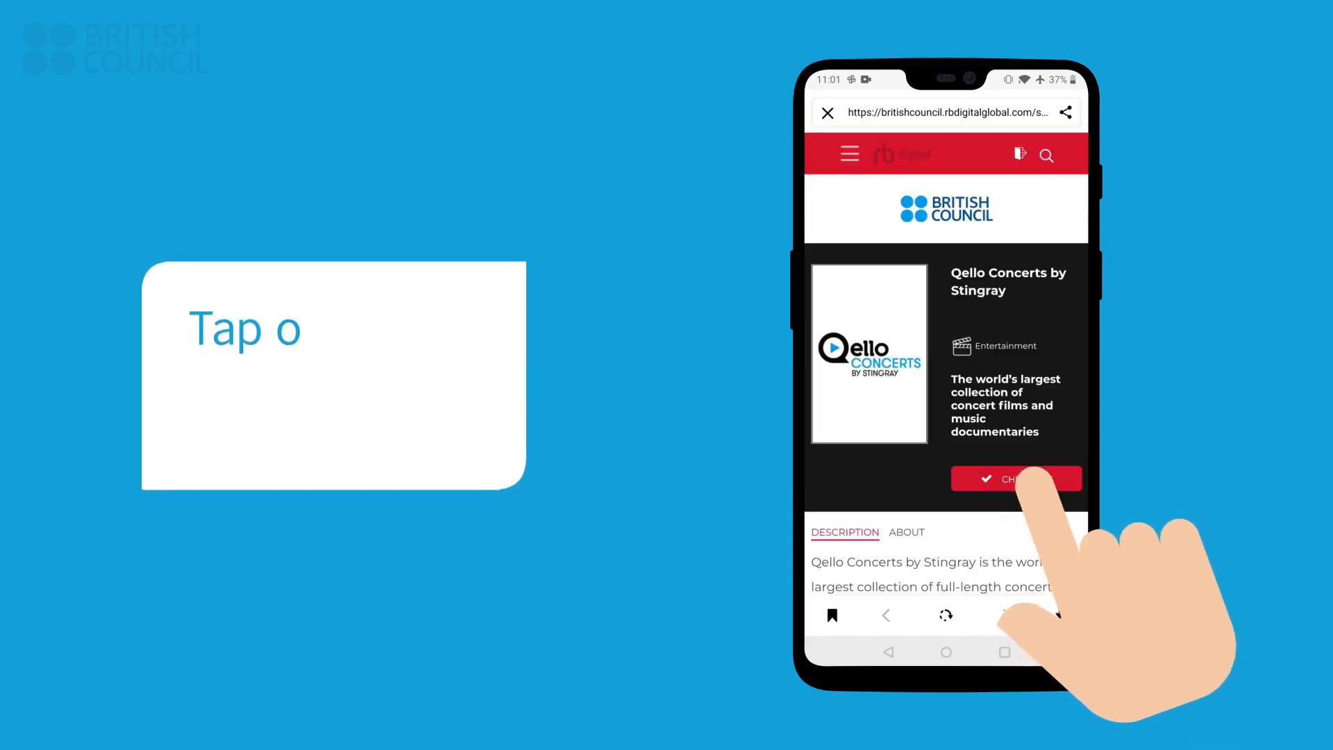
Check out Qello Concerts by Stingray, confirm the 7-day checkout, and access it.
{"action": "left_click", "coordinate": [1014, 478]}
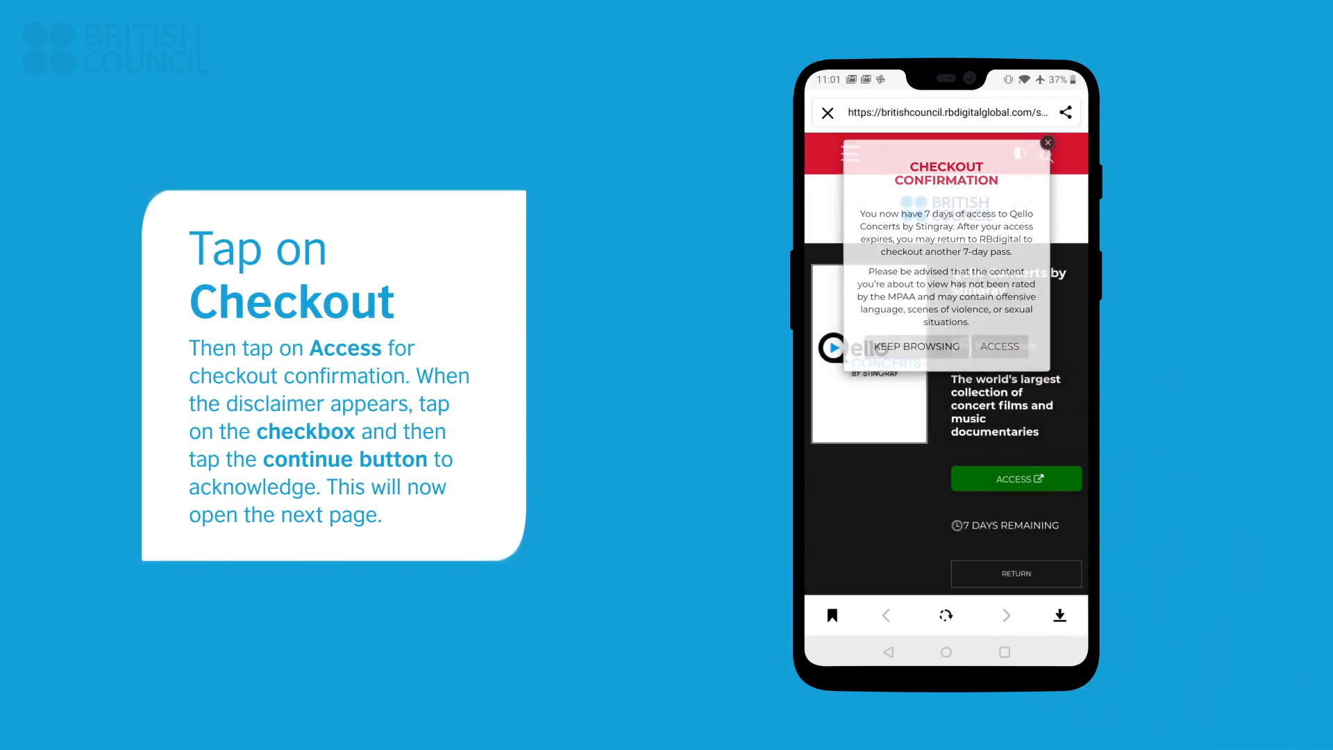
{"action": "left_click", "coordinate": [999, 346]}
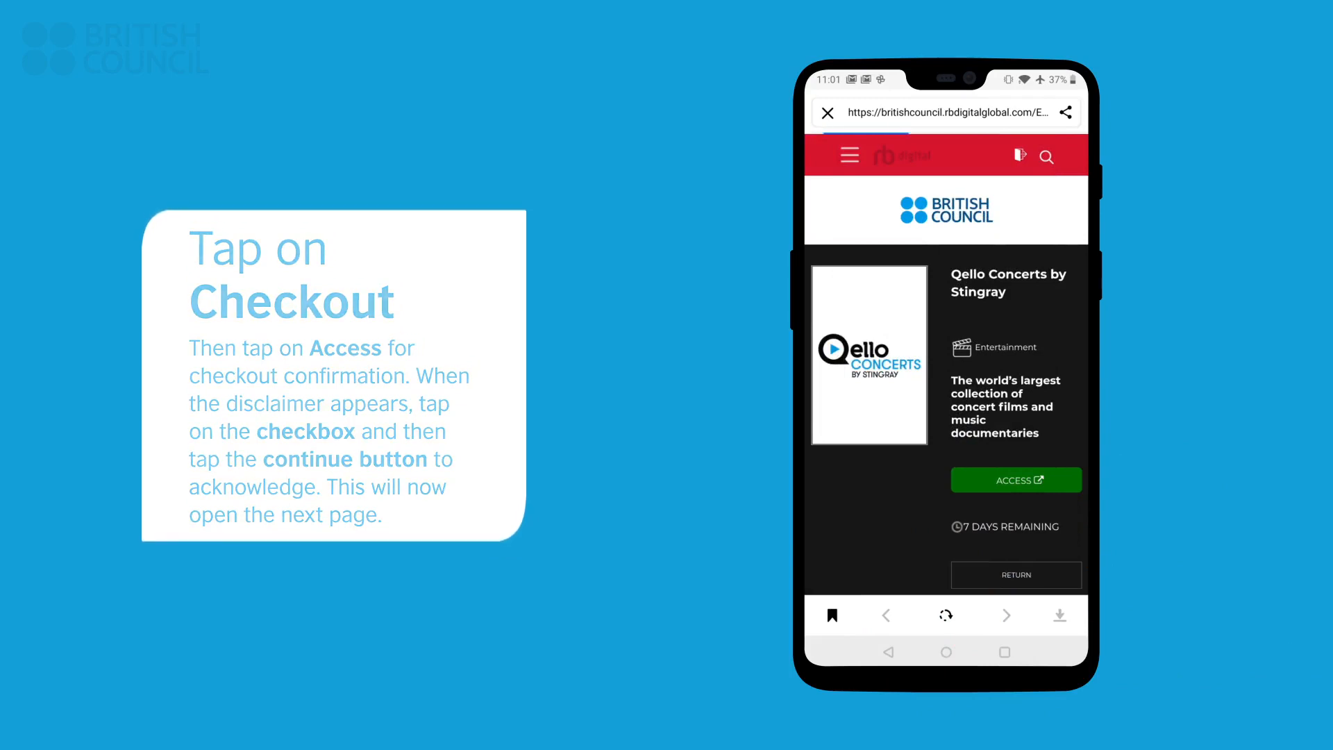
{"action": "left_click", "coordinate": [1014, 480]}
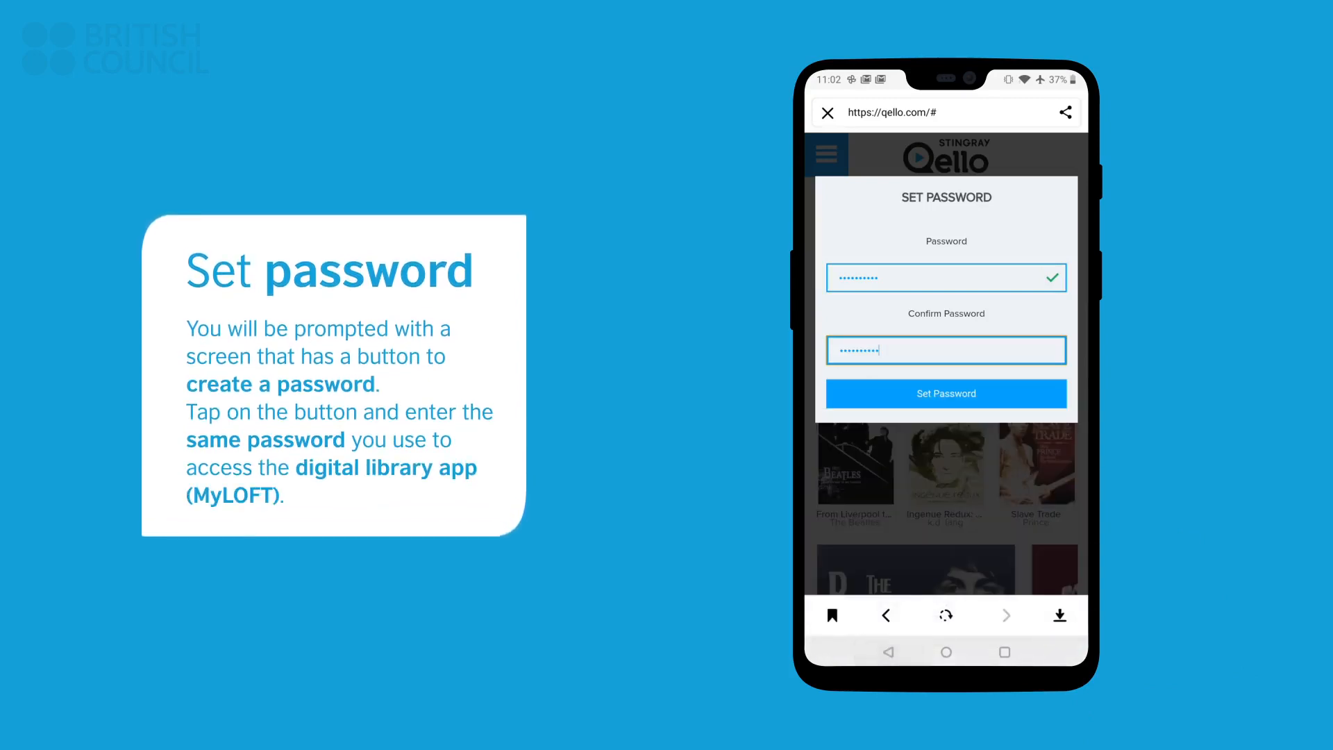
Save the new Qello account password to reach the concert catalogue.
{"action": "left_click", "coordinate": [946, 349]}
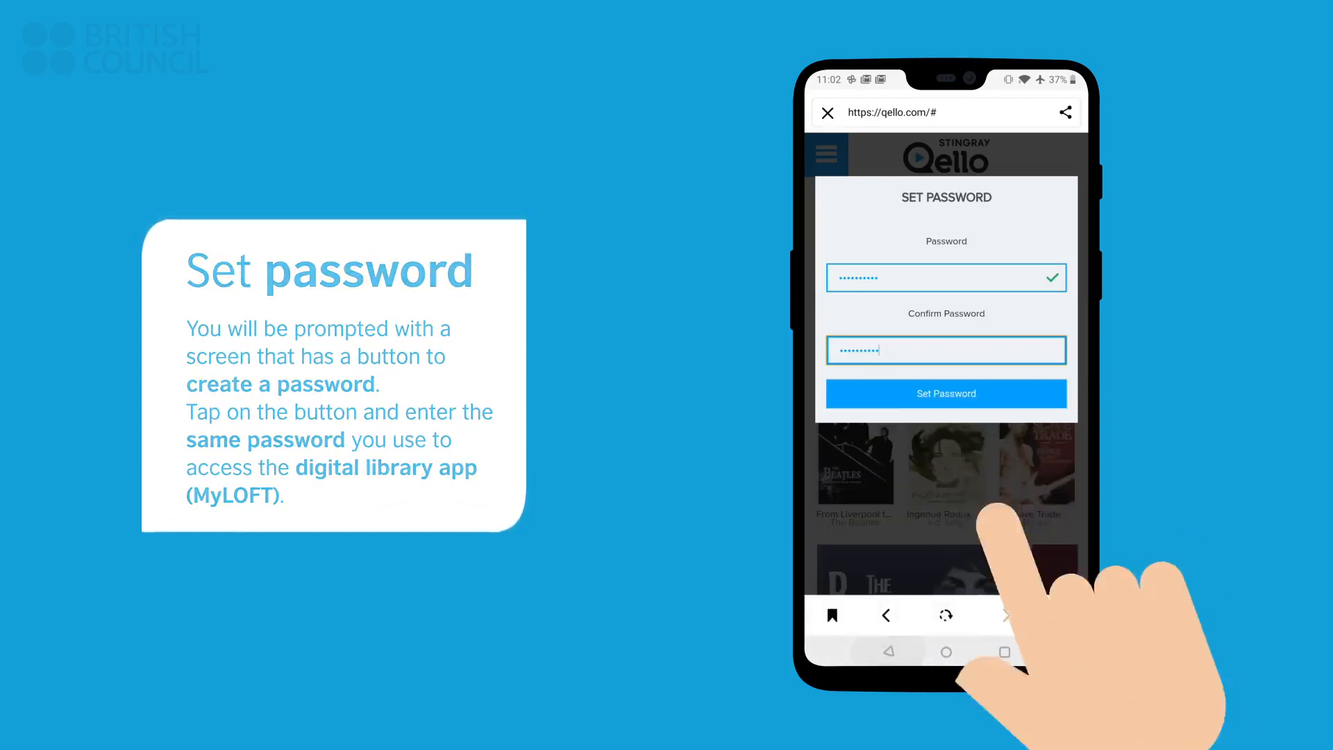
{"action": "left_click", "coordinate": [946, 393]}
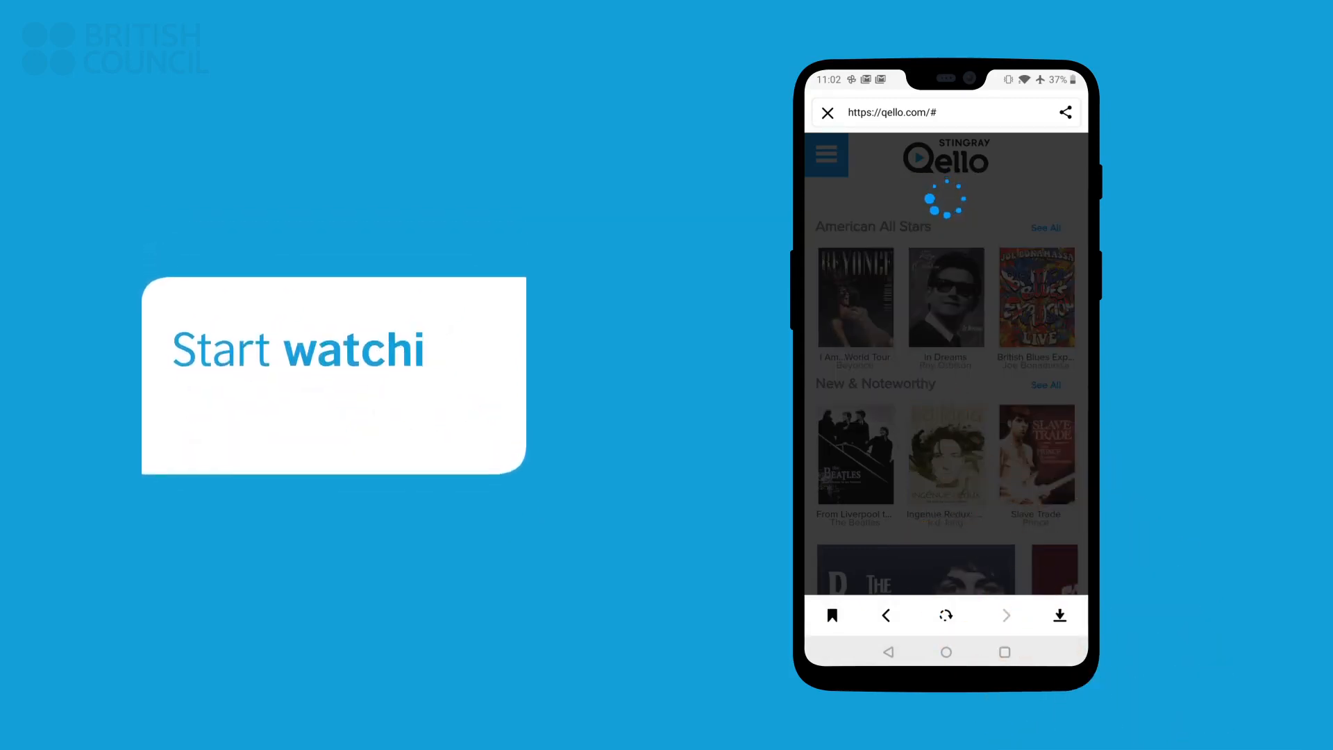